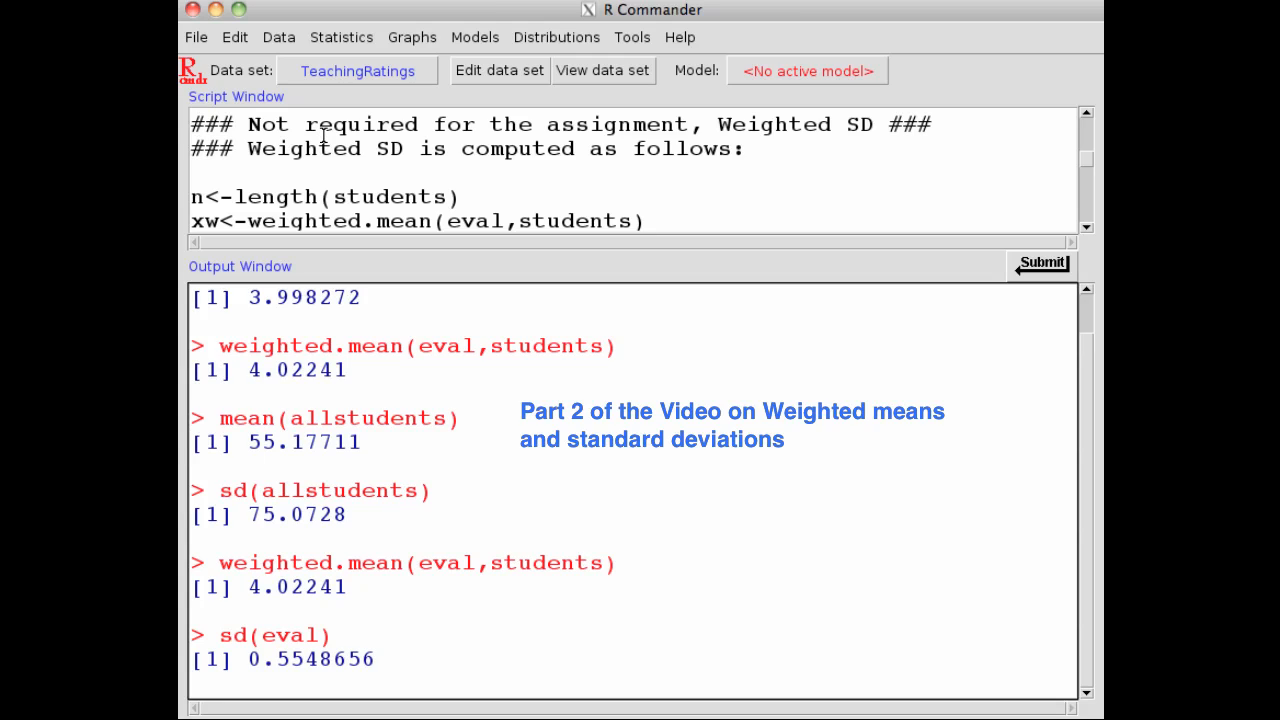
{"action": "mouse_move", "coordinate": [328, 138]}
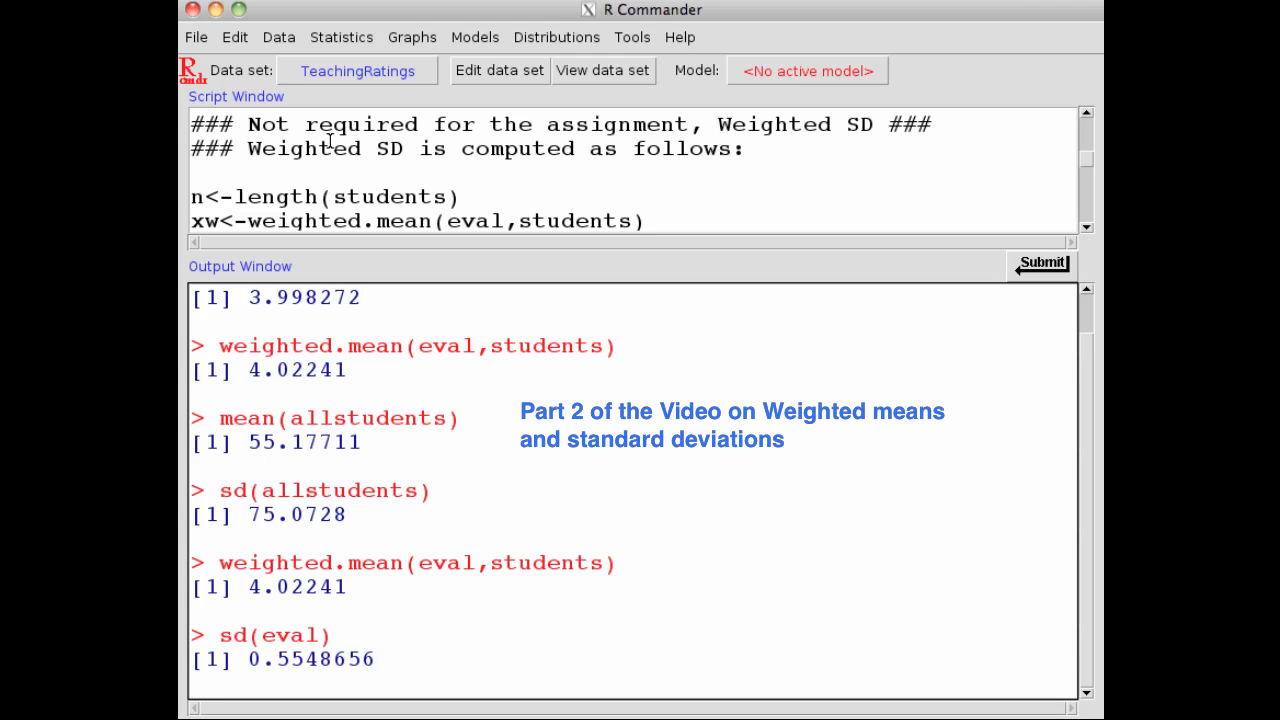
{"action": "mouse_move", "coordinate": [338, 148]}
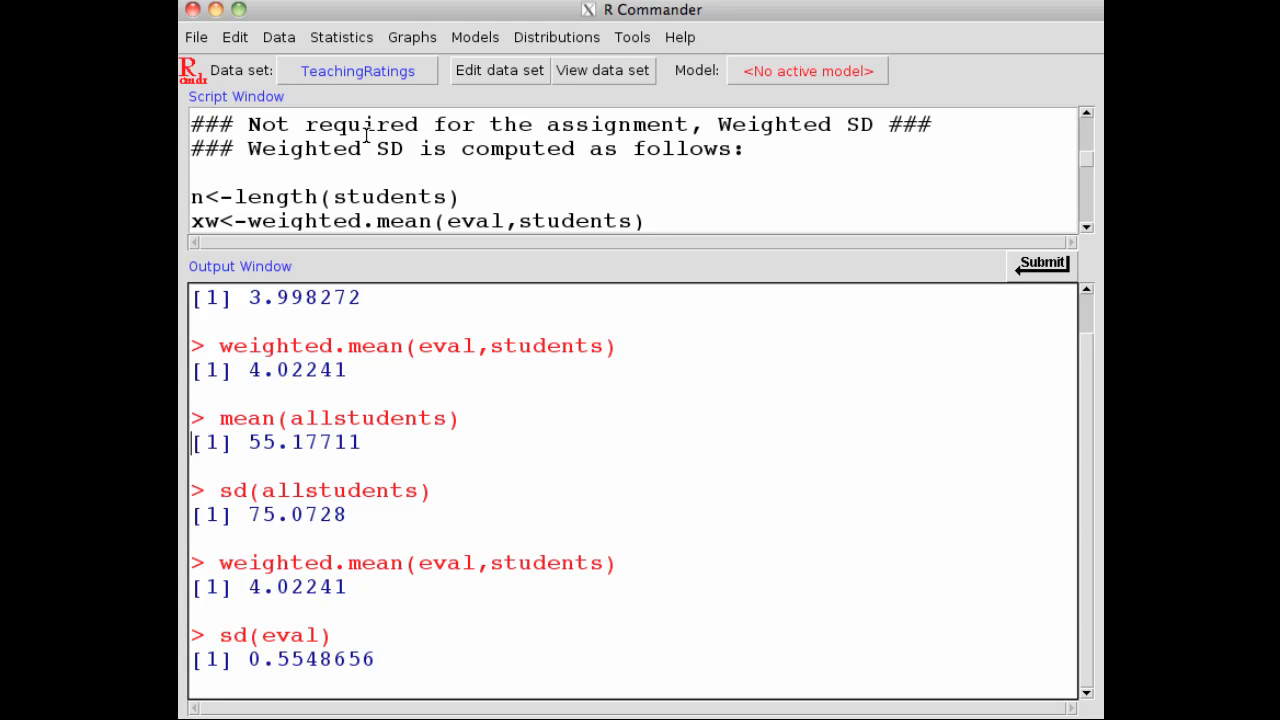
{"action": "mouse_move", "coordinate": [724, 218]}
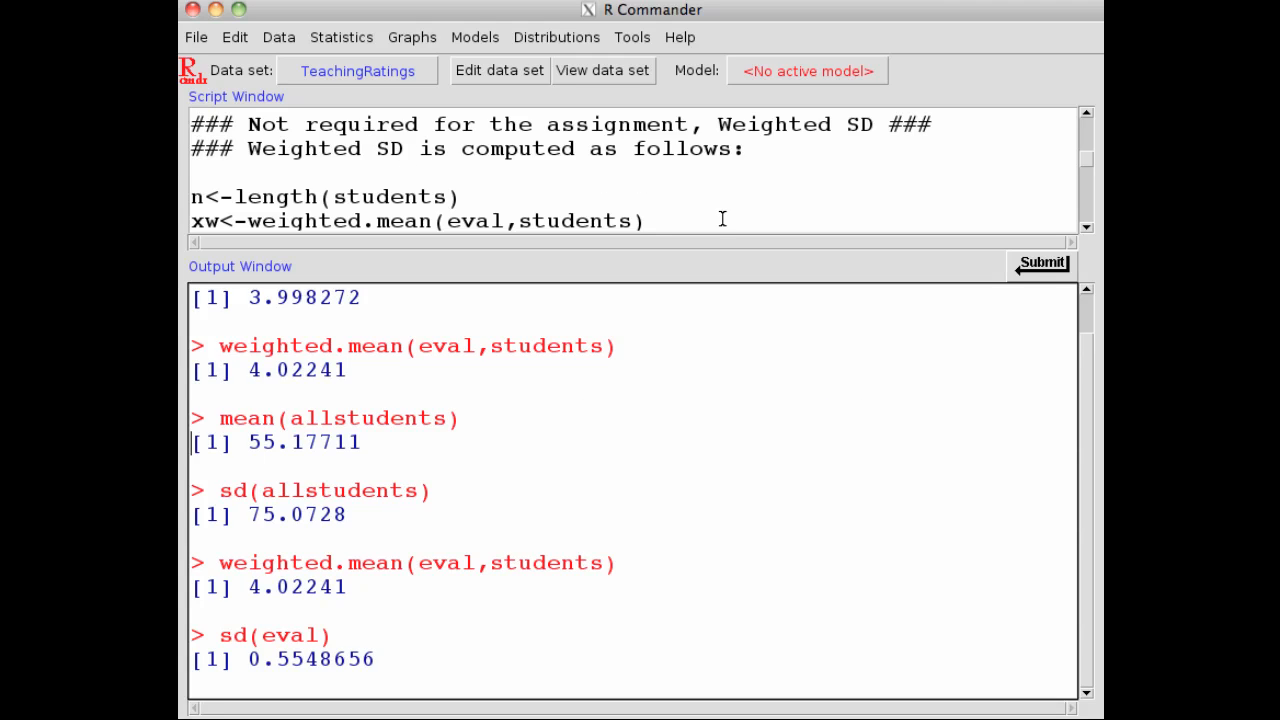
{"action": "mouse_move", "coordinate": [884, 280]}
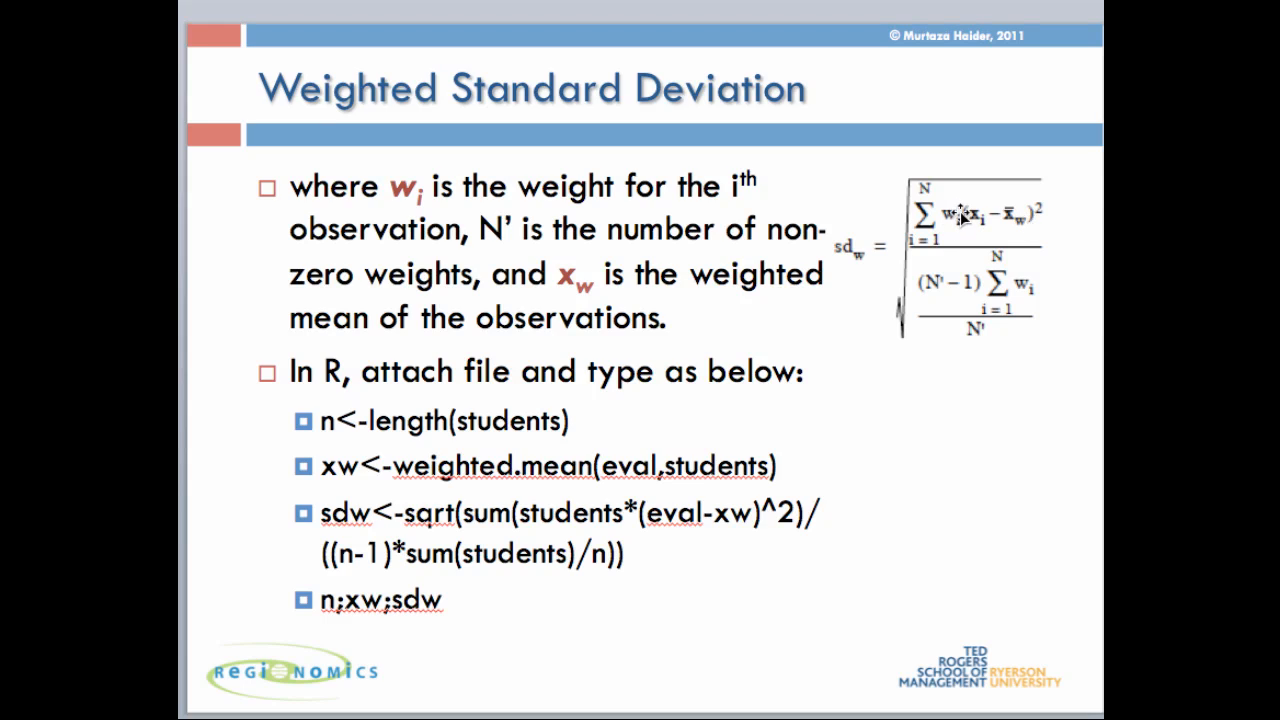
{"action": "mouse_move", "coordinate": [1012, 224]}
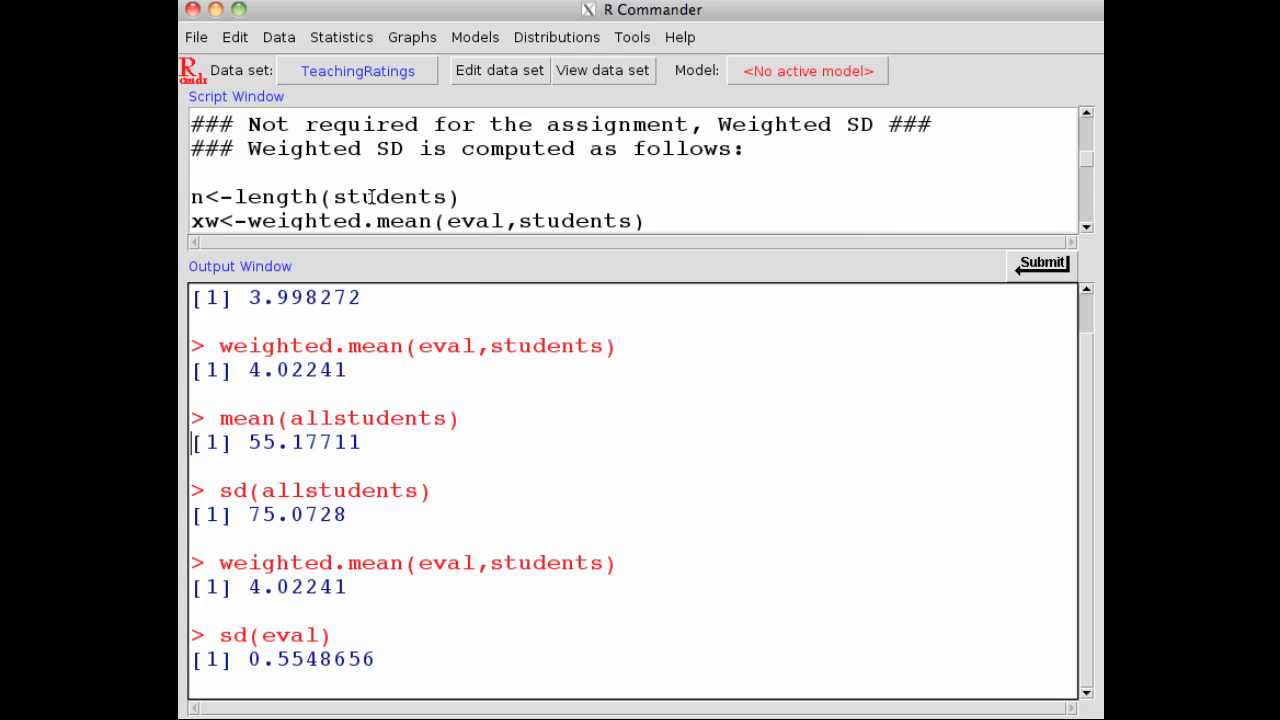
{"action": "mouse_move", "coordinate": [276, 196]}
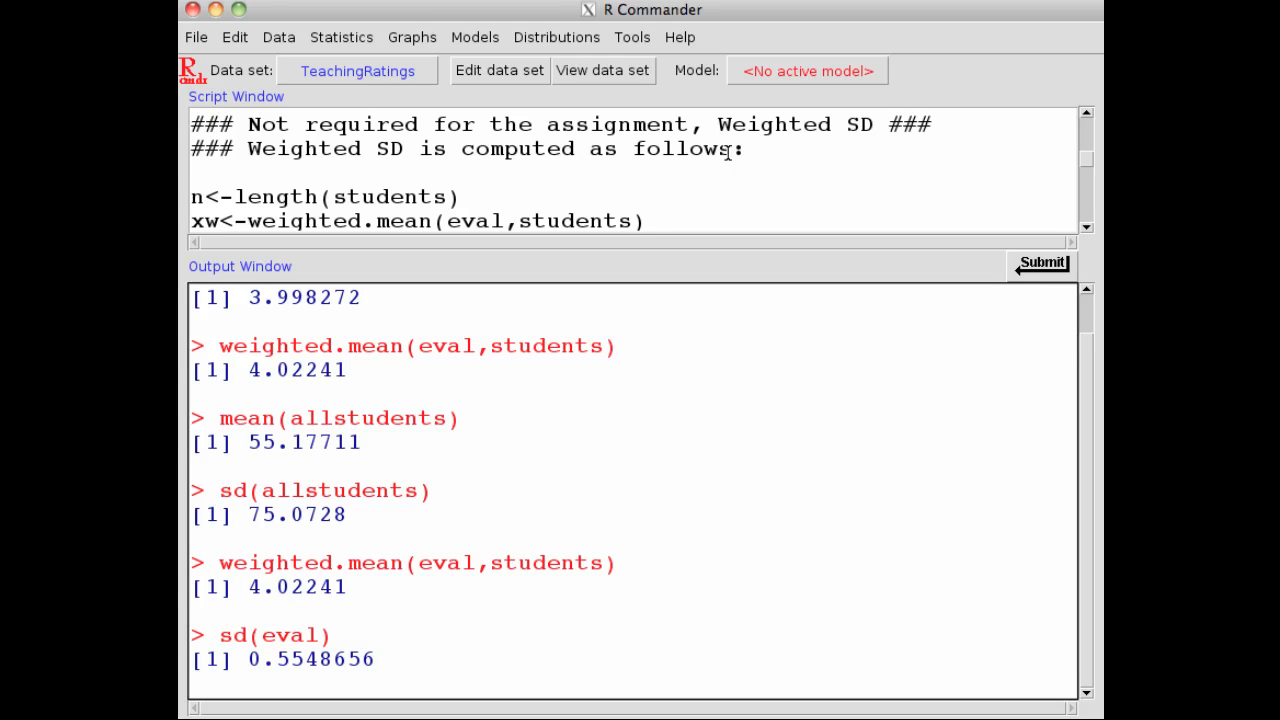
{"action": "mouse_move", "coordinate": [1088, 236]}
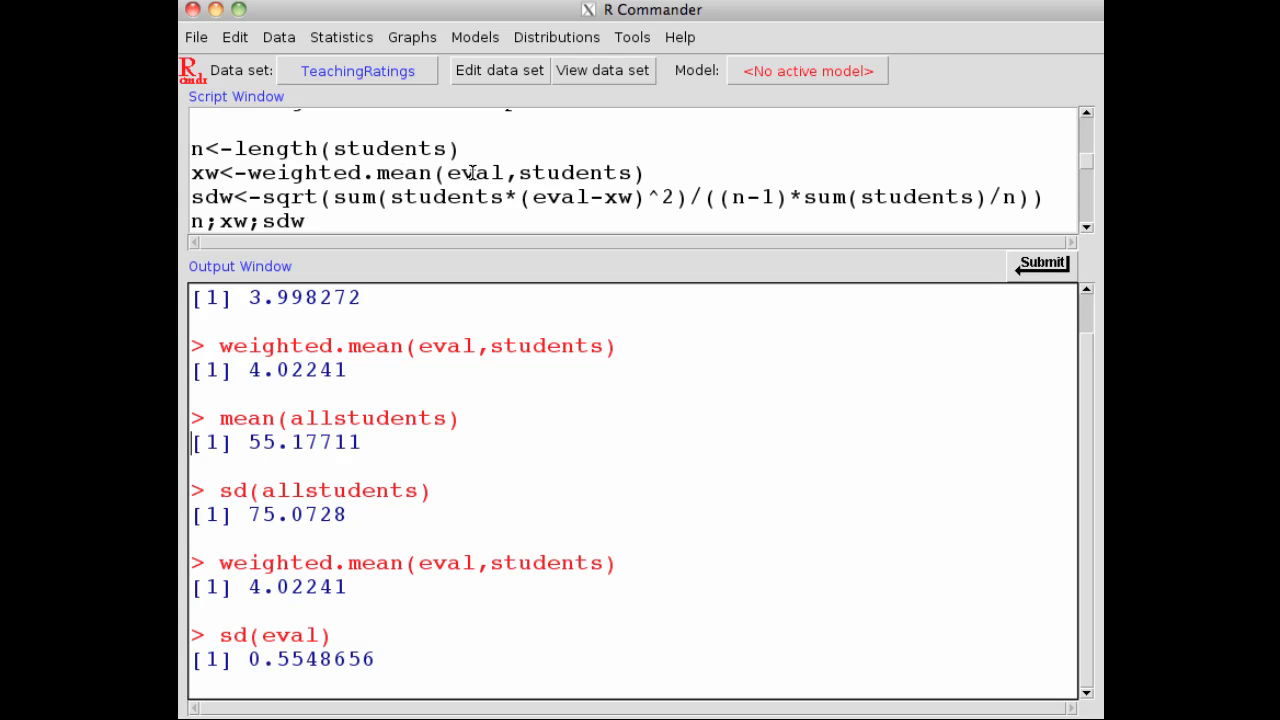
{"action": "mouse_move", "coordinate": [224, 148]}
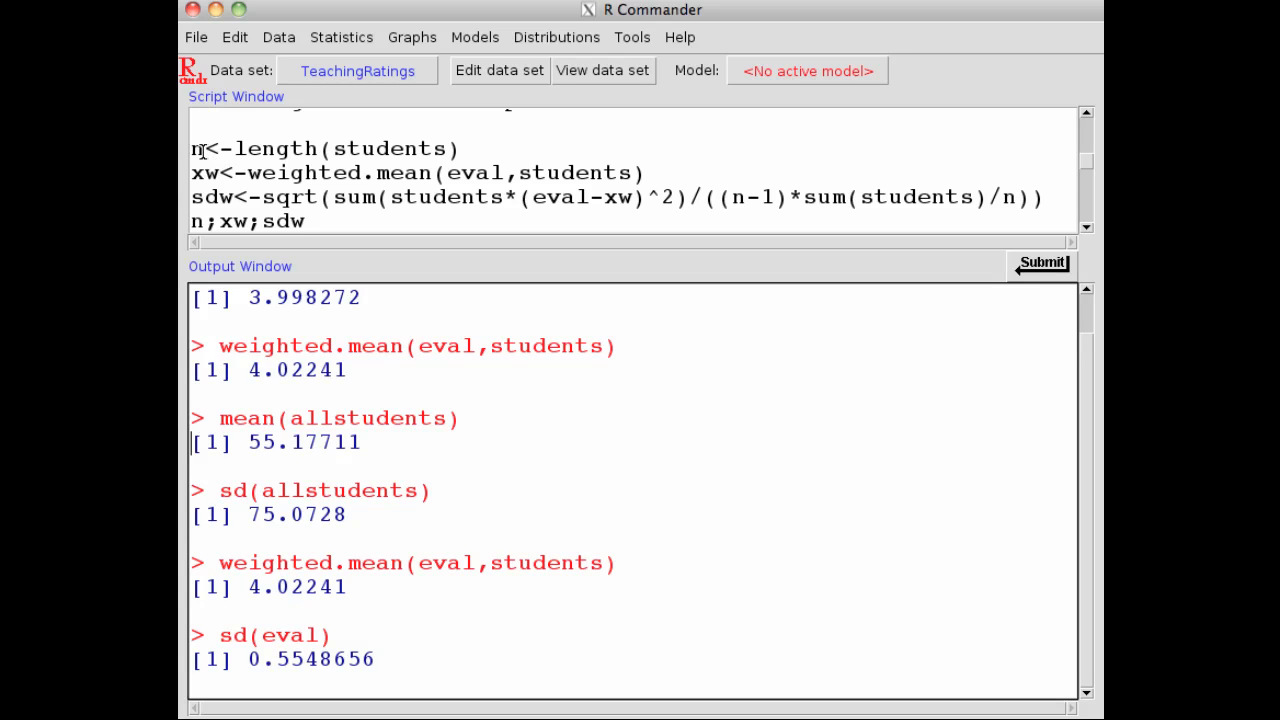
{"action": "mouse_move", "coordinate": [296, 148]}
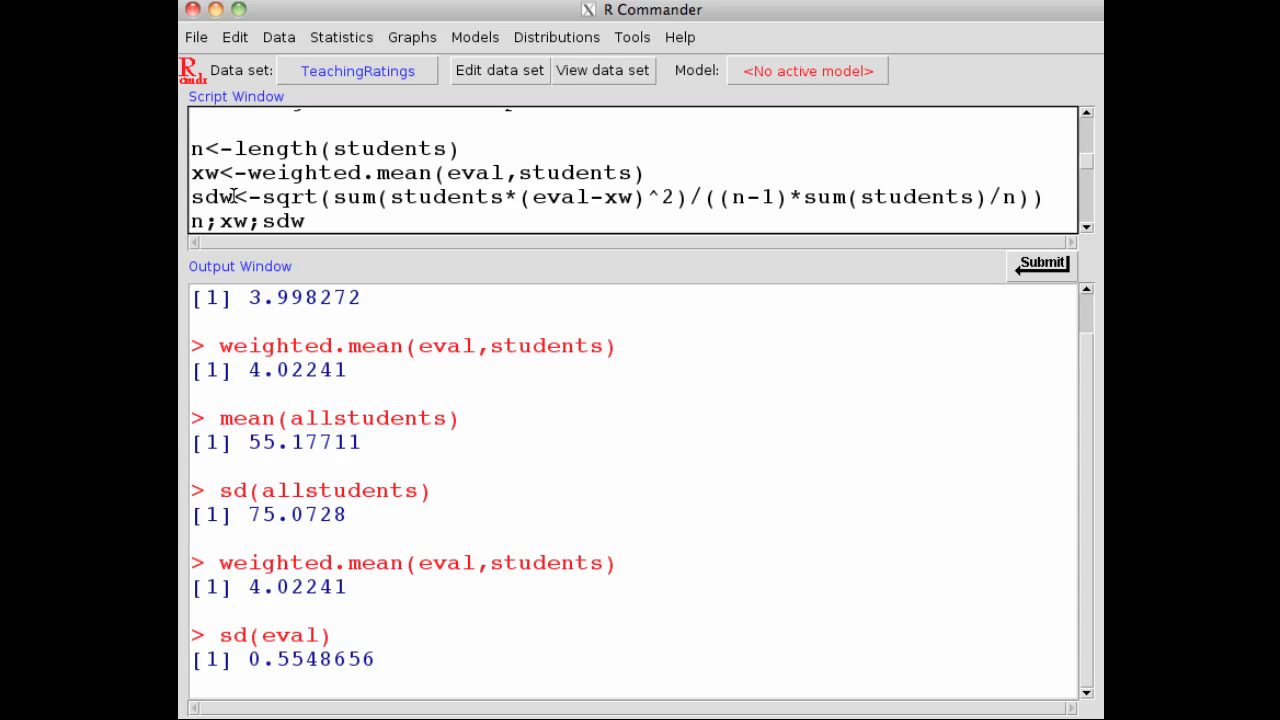
{"action": "mouse_move", "coordinate": [288, 198]}
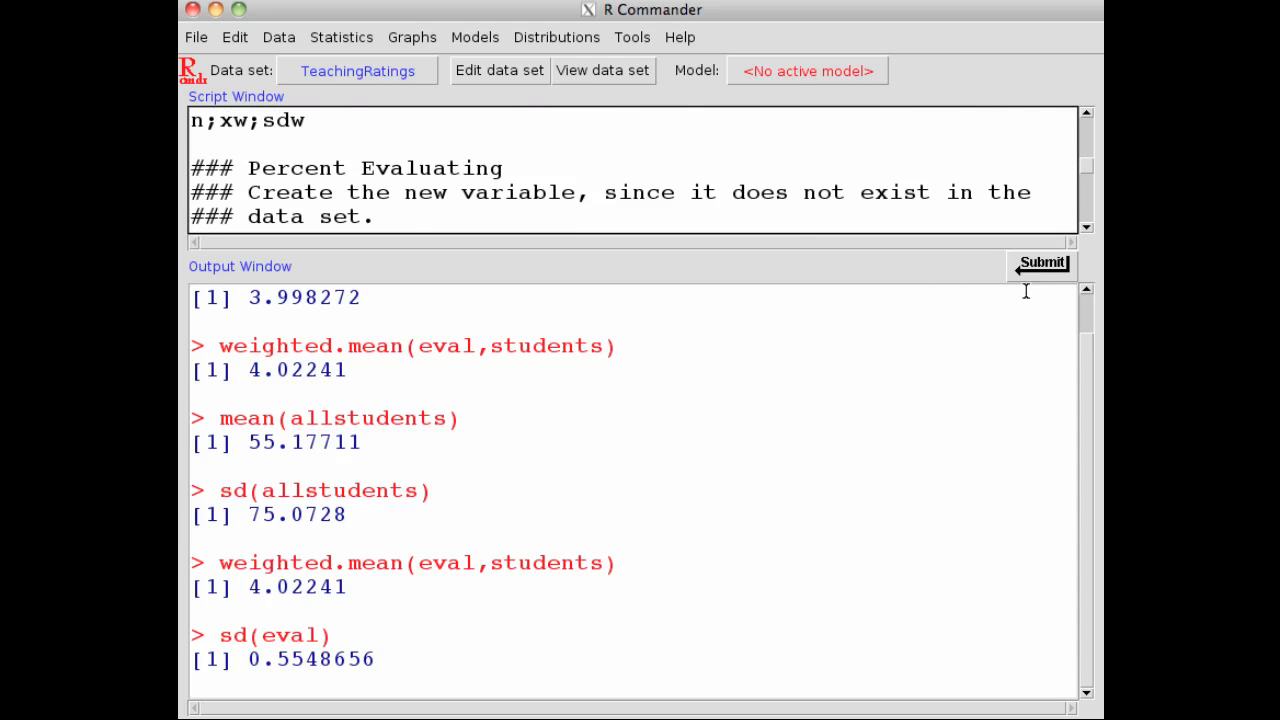
- Run the n, xw, sdw lines and print them: 463, weighted mean 4.02241, weighted SD 0.5249643
{"action": "left_click", "coordinate": [1040, 264]}
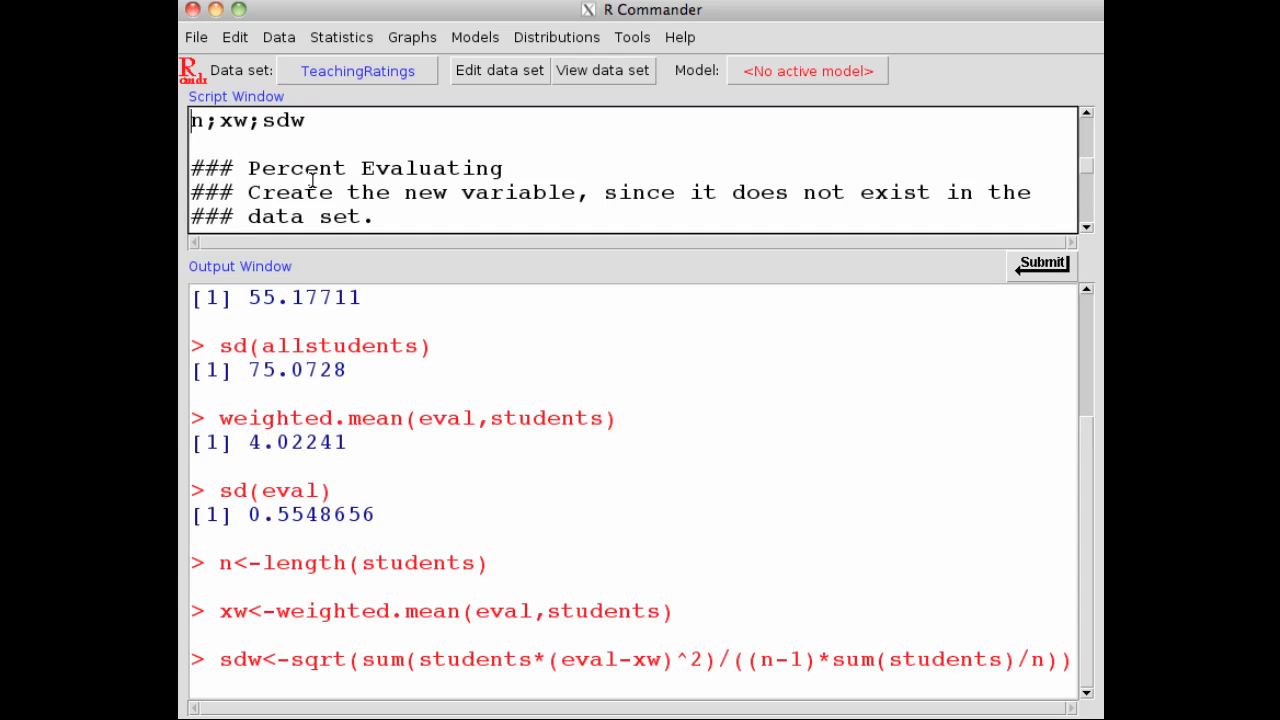
{"action": "mouse_move", "coordinate": [312, 178]}
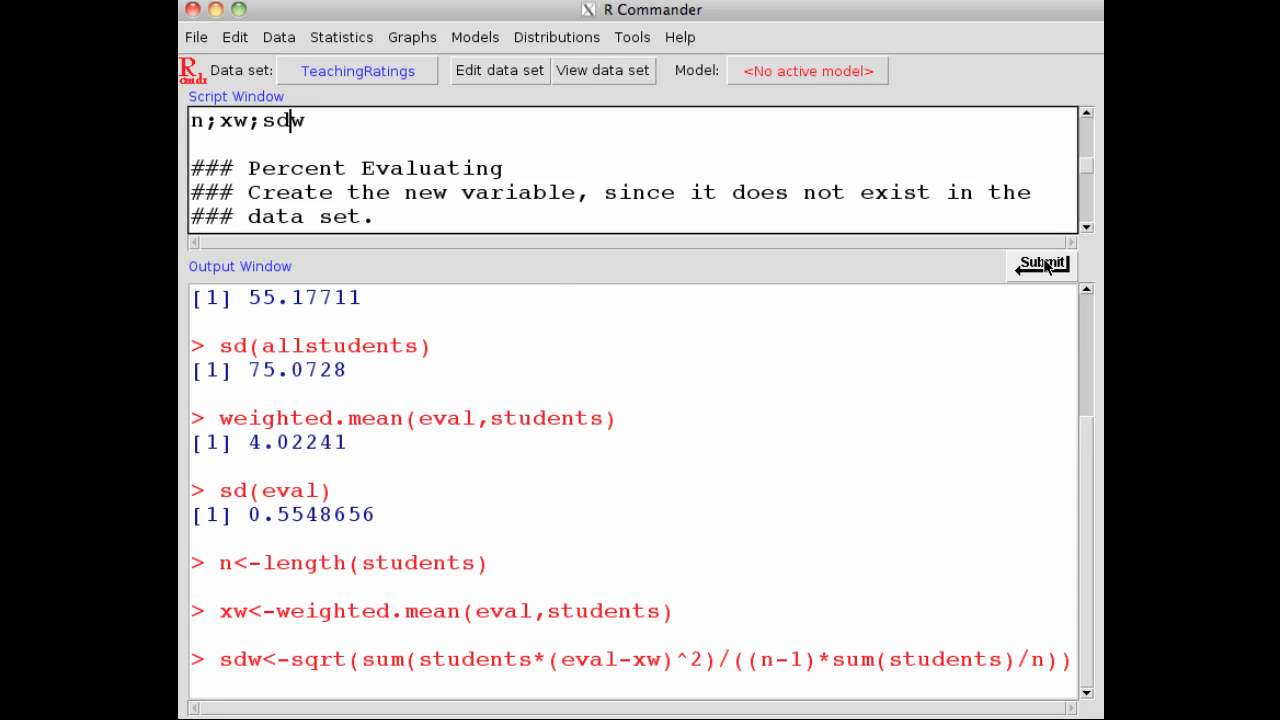
{"action": "left_click", "coordinate": [1040, 264]}
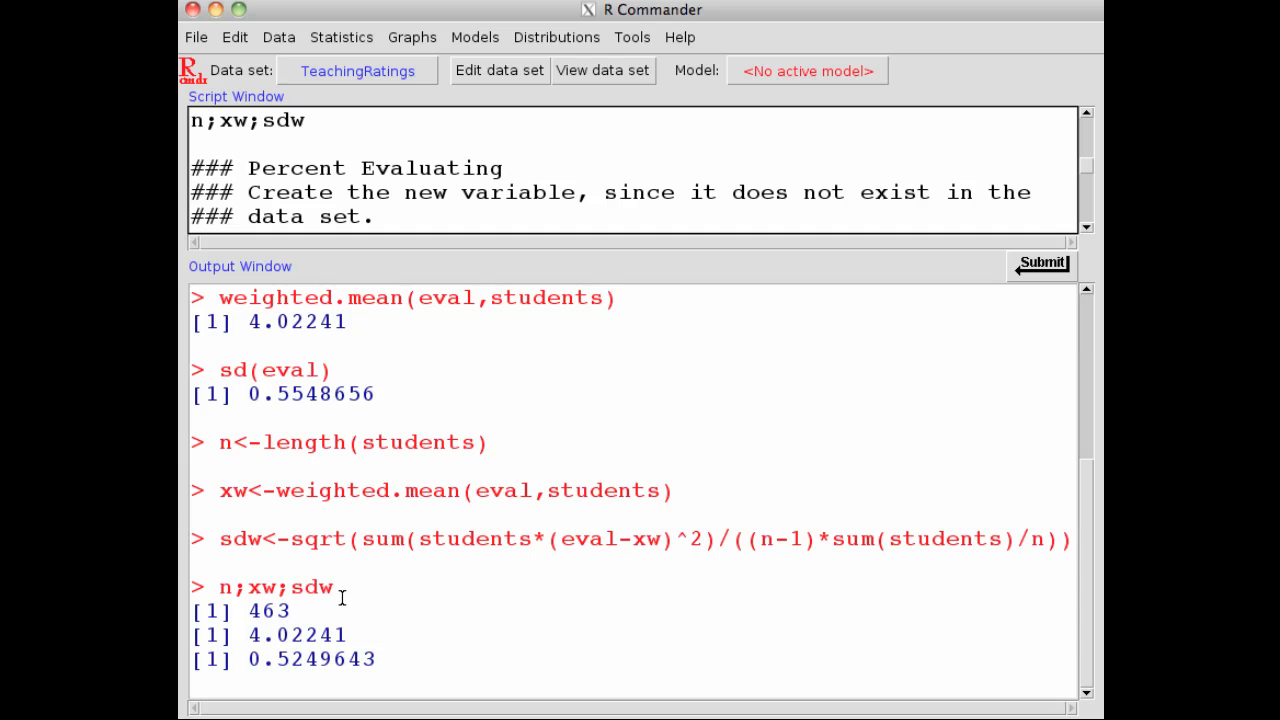
{"action": "mouse_move", "coordinate": [228, 588]}
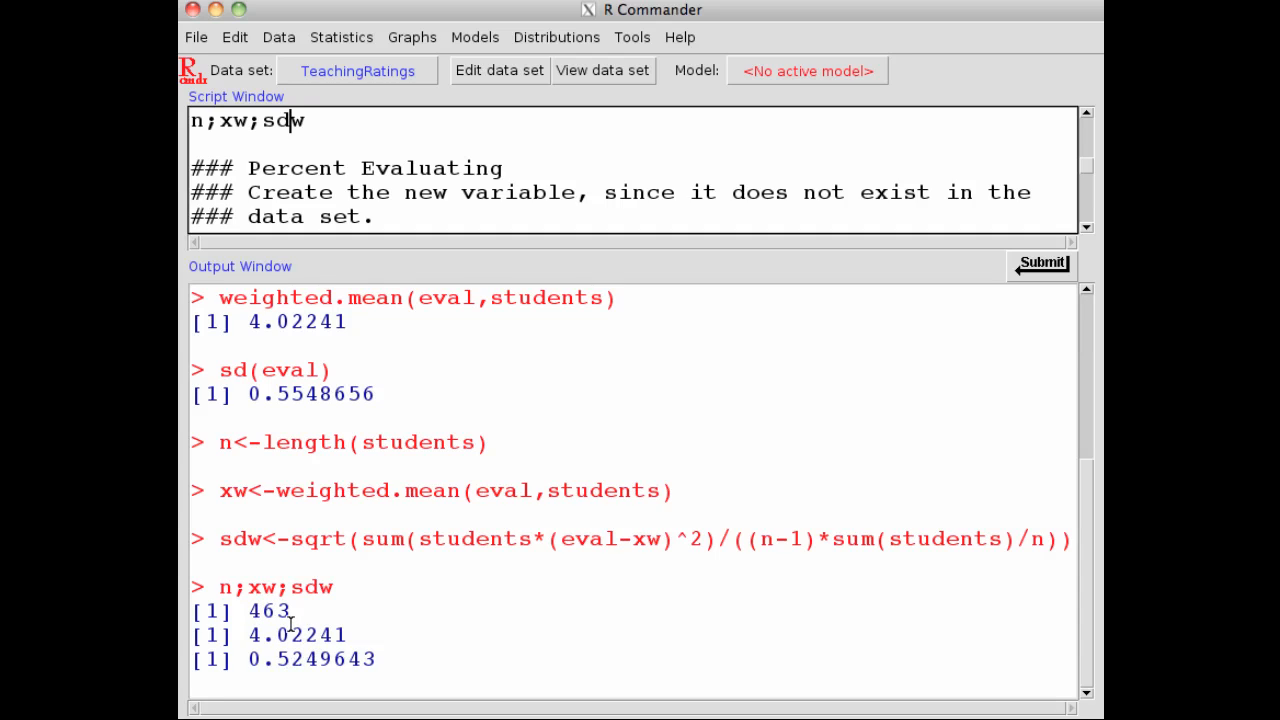
{"action": "mouse_move", "coordinate": [312, 584]}
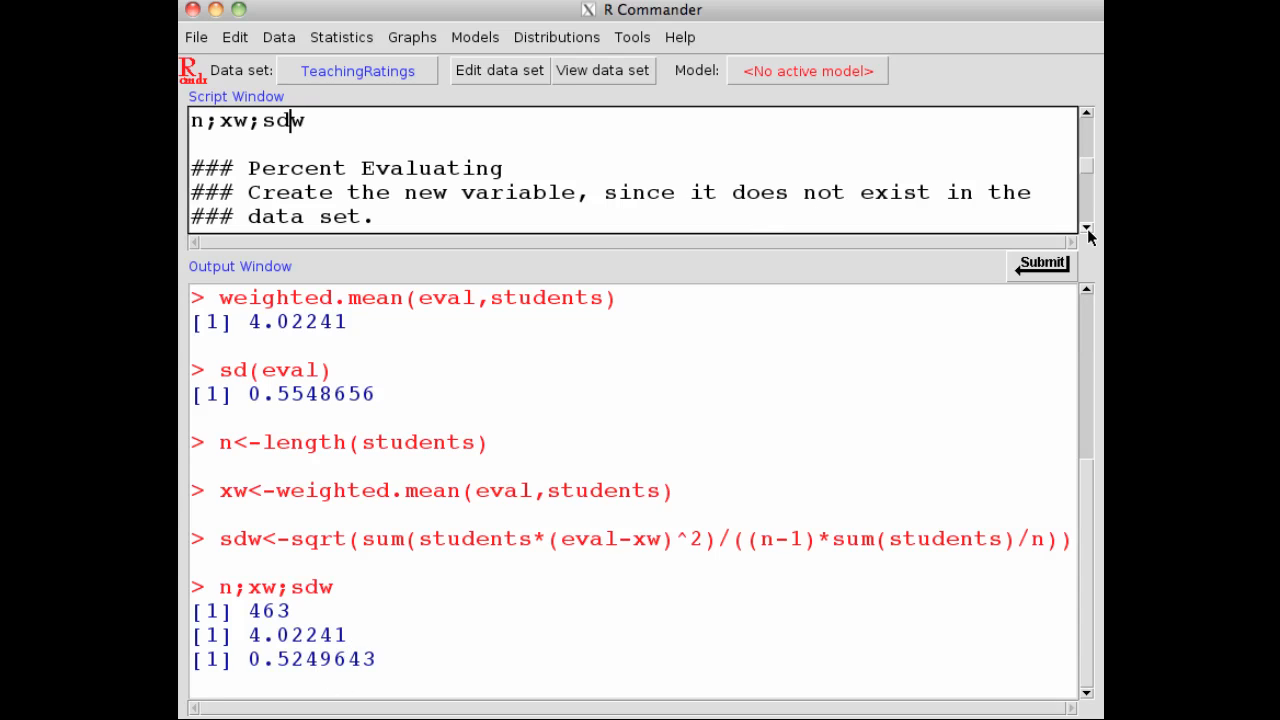
{"action": "mouse_move", "coordinate": [1088, 232]}
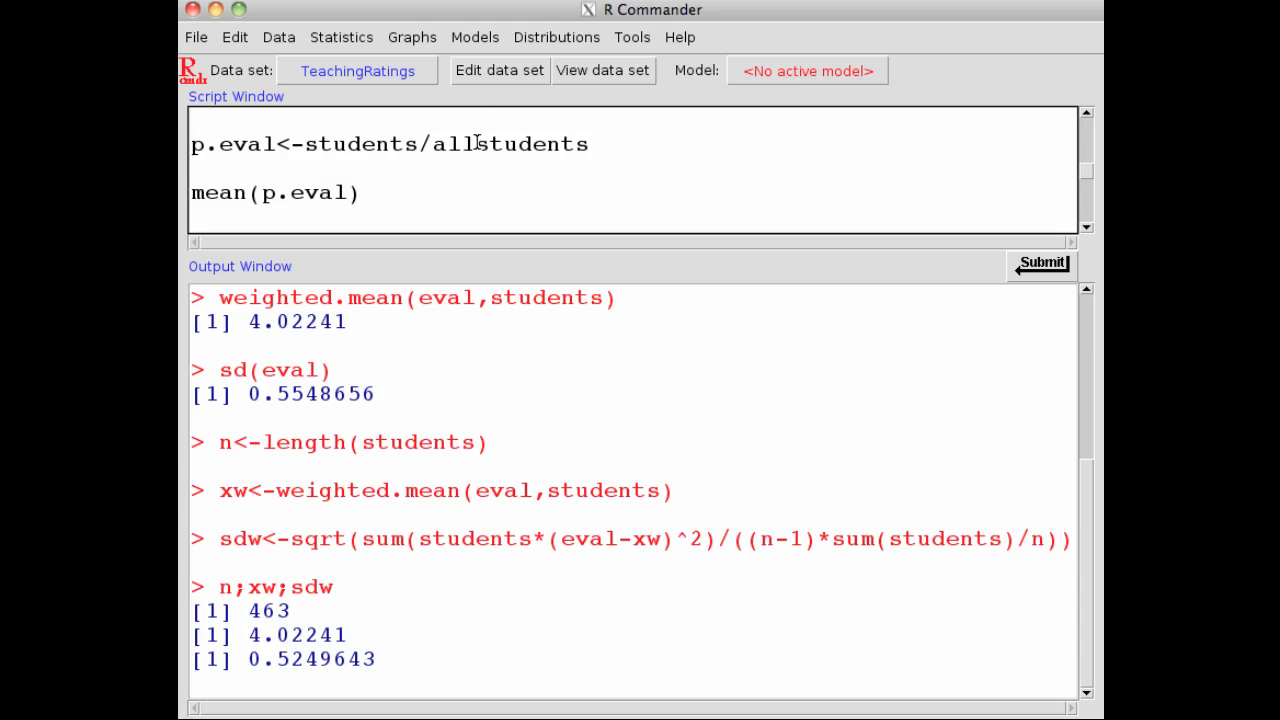
{"action": "mouse_move", "coordinate": [486, 180]}
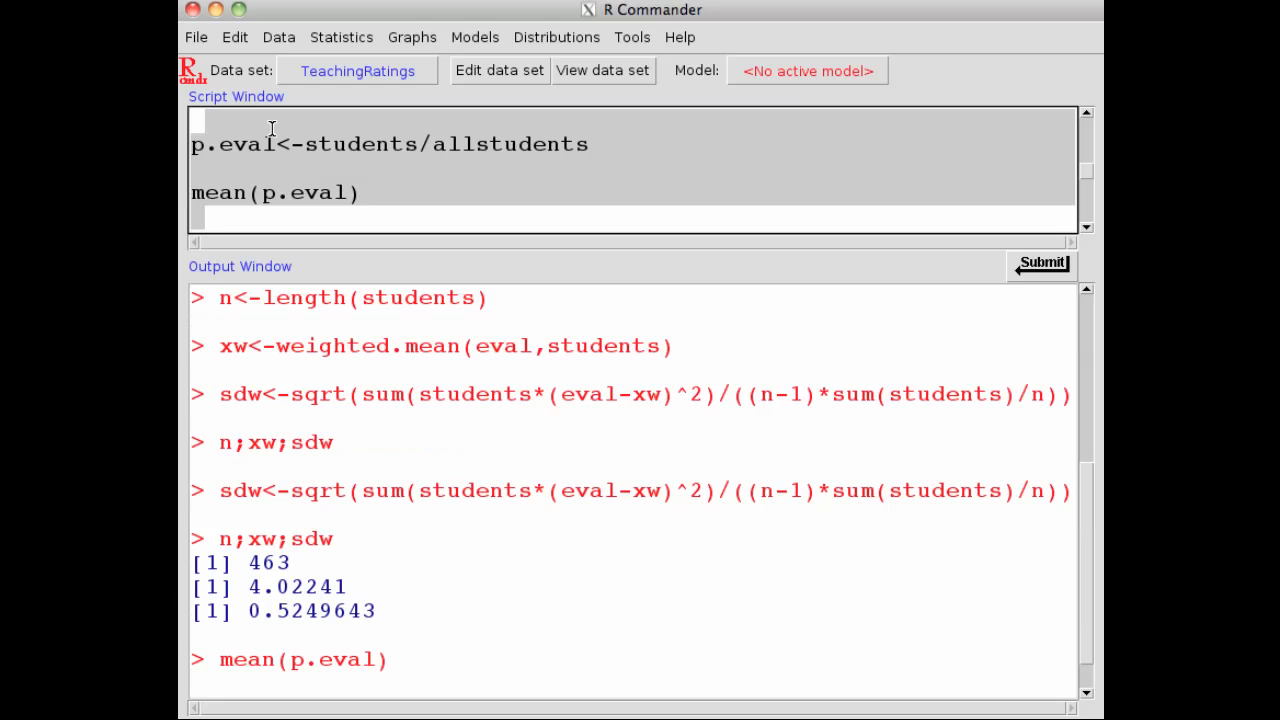
- Run p.eval <- students/allstudents and mean(p.eval), giving 0.7442779
{"action": "left_click", "coordinate": [1040, 264]}
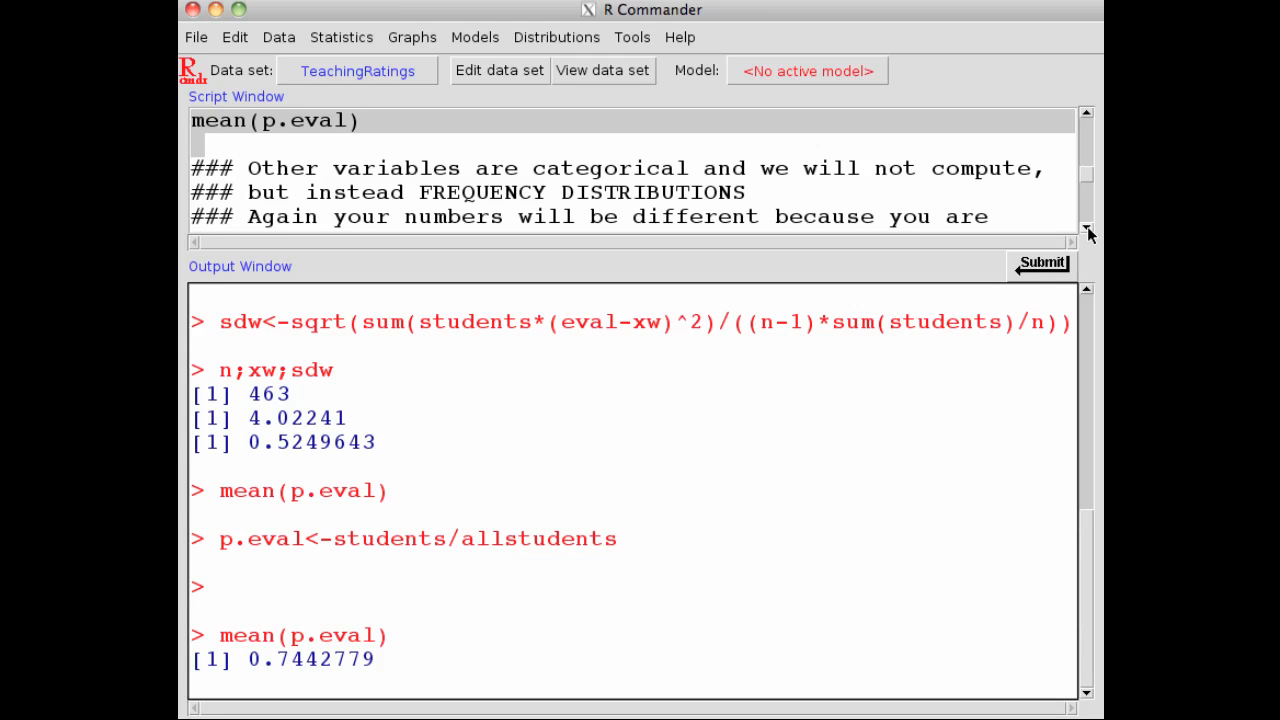
{"action": "left_click", "coordinate": [360, 660]}
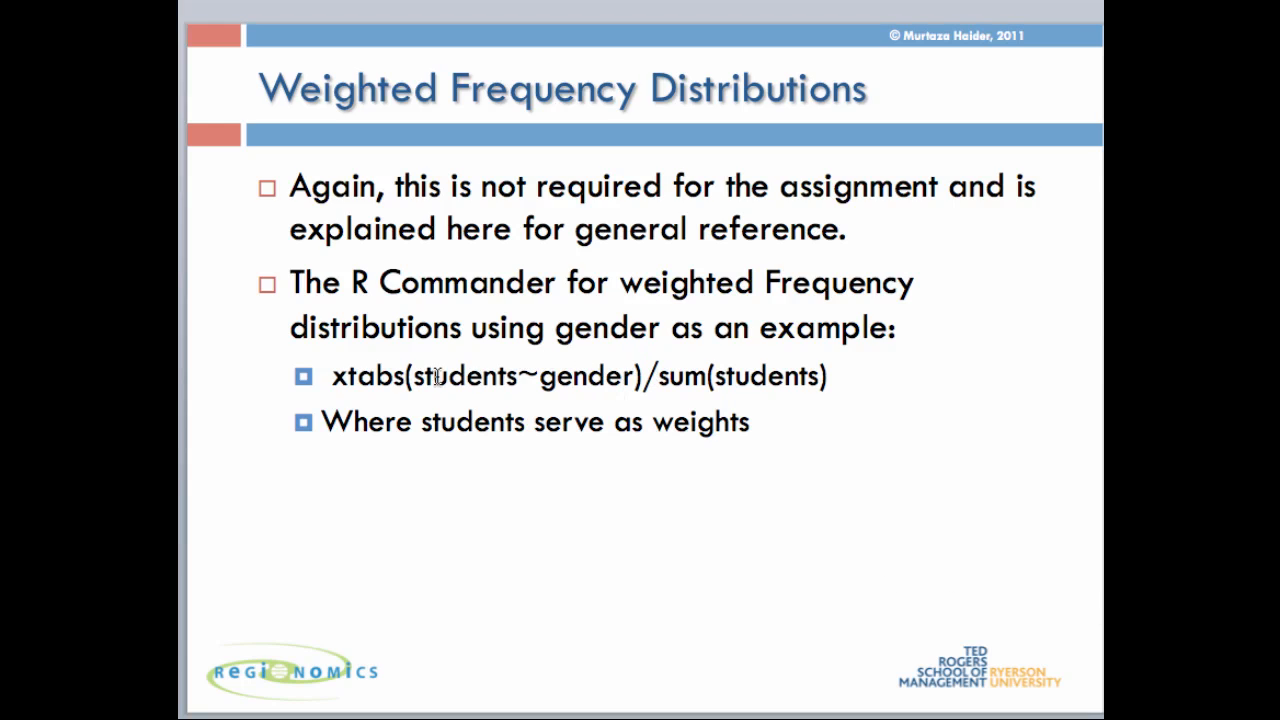
{"action": "mouse_move", "coordinate": [396, 376]}
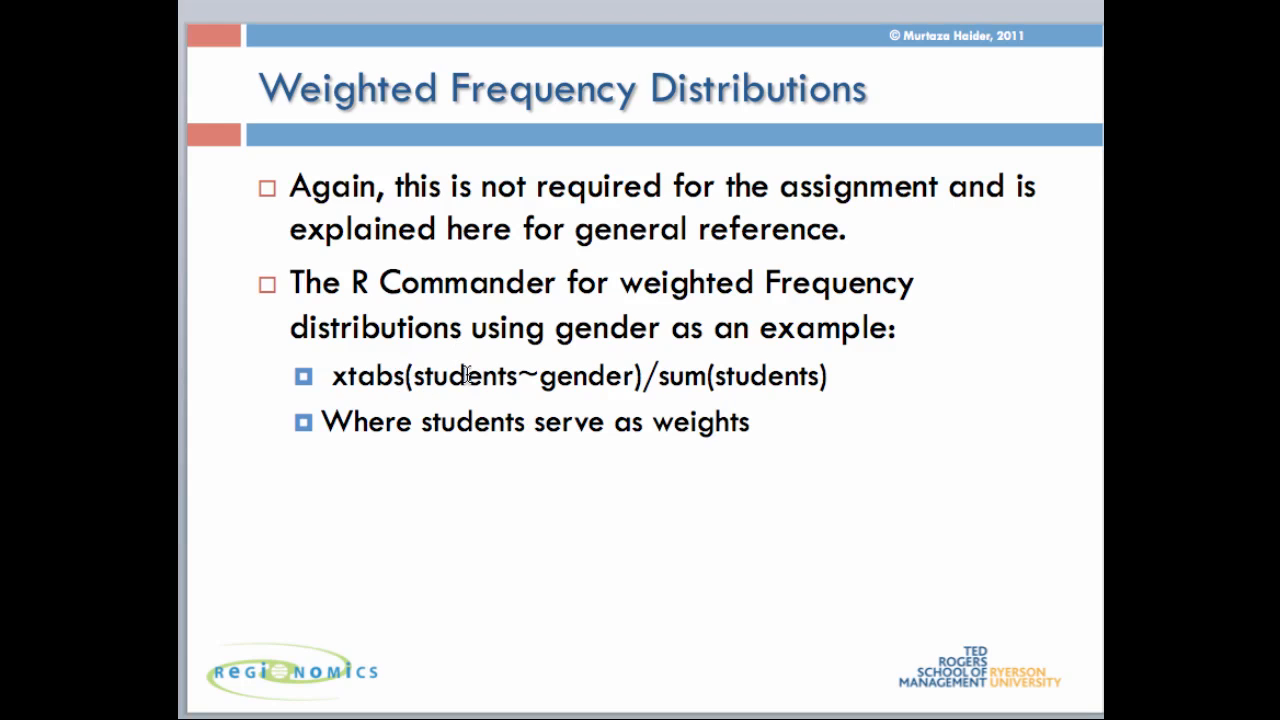
{"action": "mouse_move", "coordinate": [530, 376]}
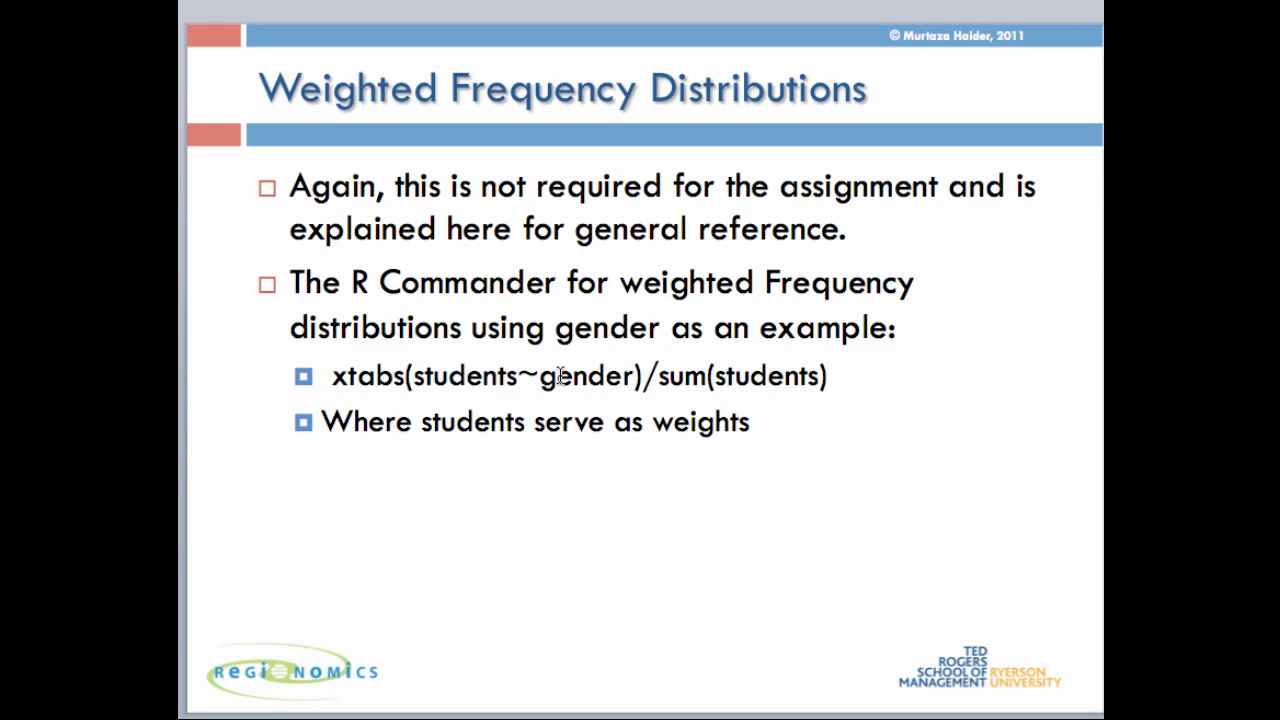
{"action": "mouse_move", "coordinate": [588, 404]}
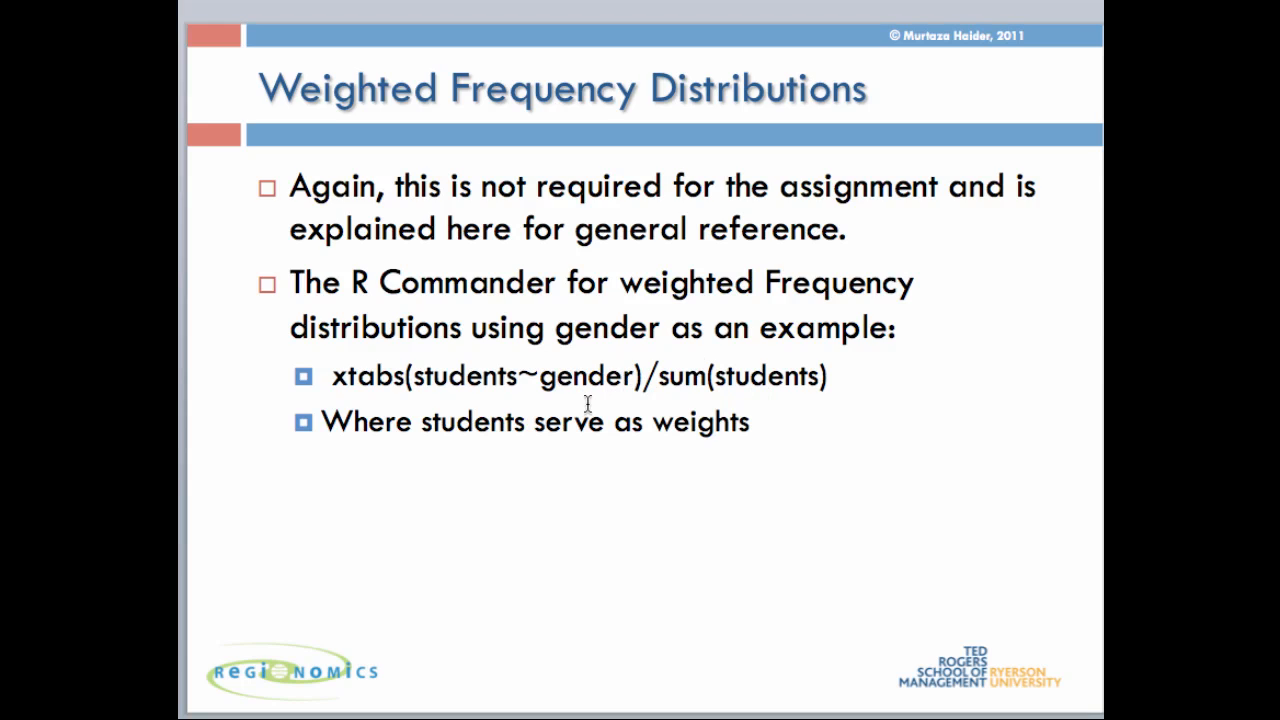
{"action": "mouse_move", "coordinate": [616, 392]}
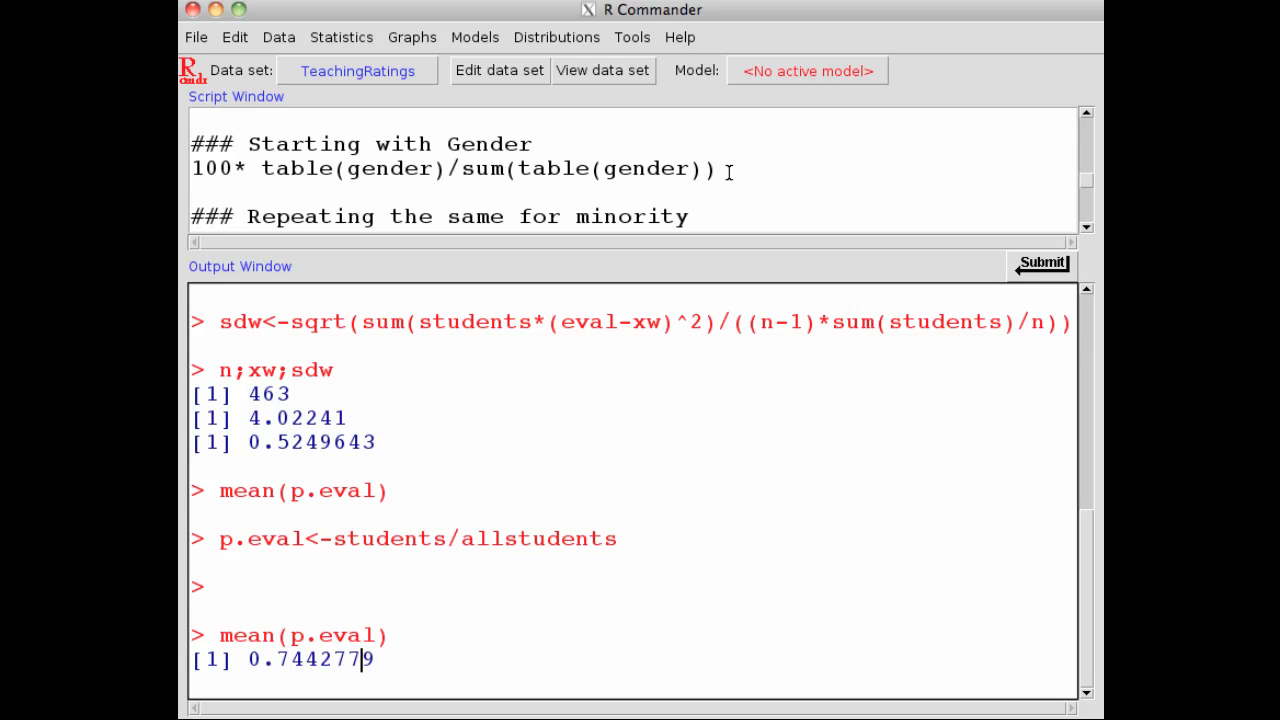
{"action": "mouse_move", "coordinate": [240, 198]}
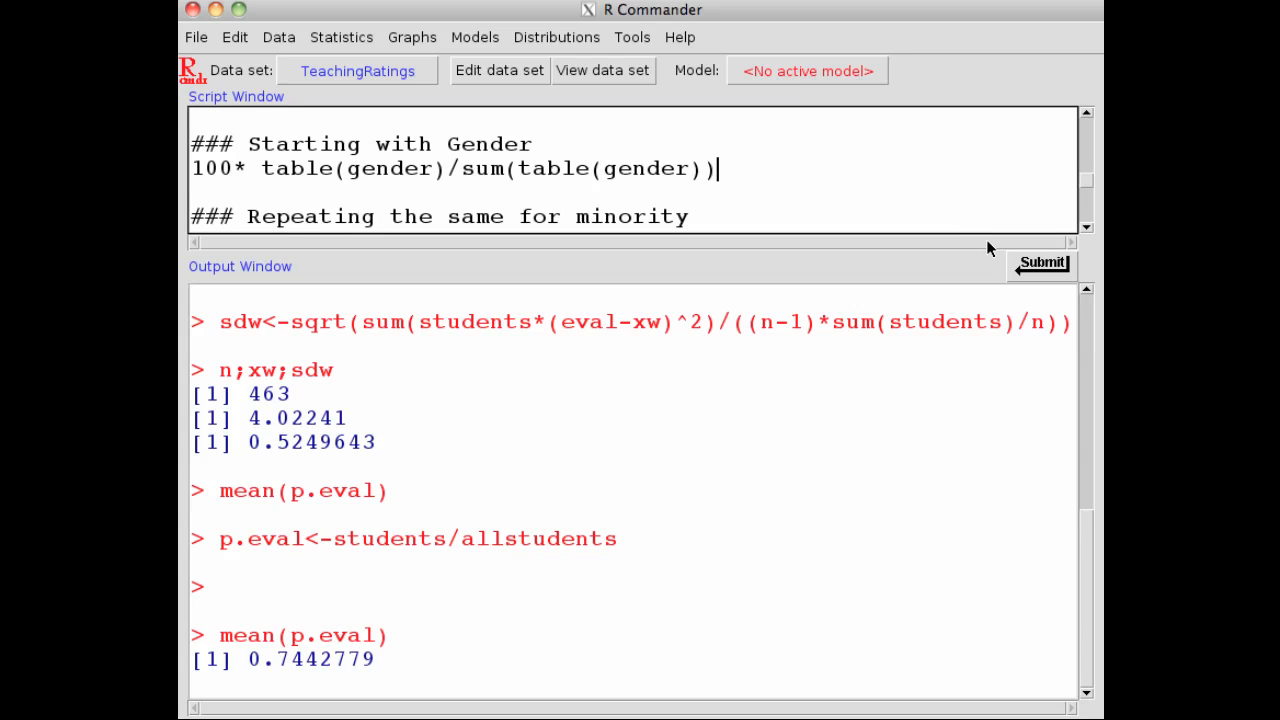
- Run 100*table(gender)/sum(table(gender)): male 57.88337, female 42.11663
{"action": "left_click", "coordinate": [1040, 264]}
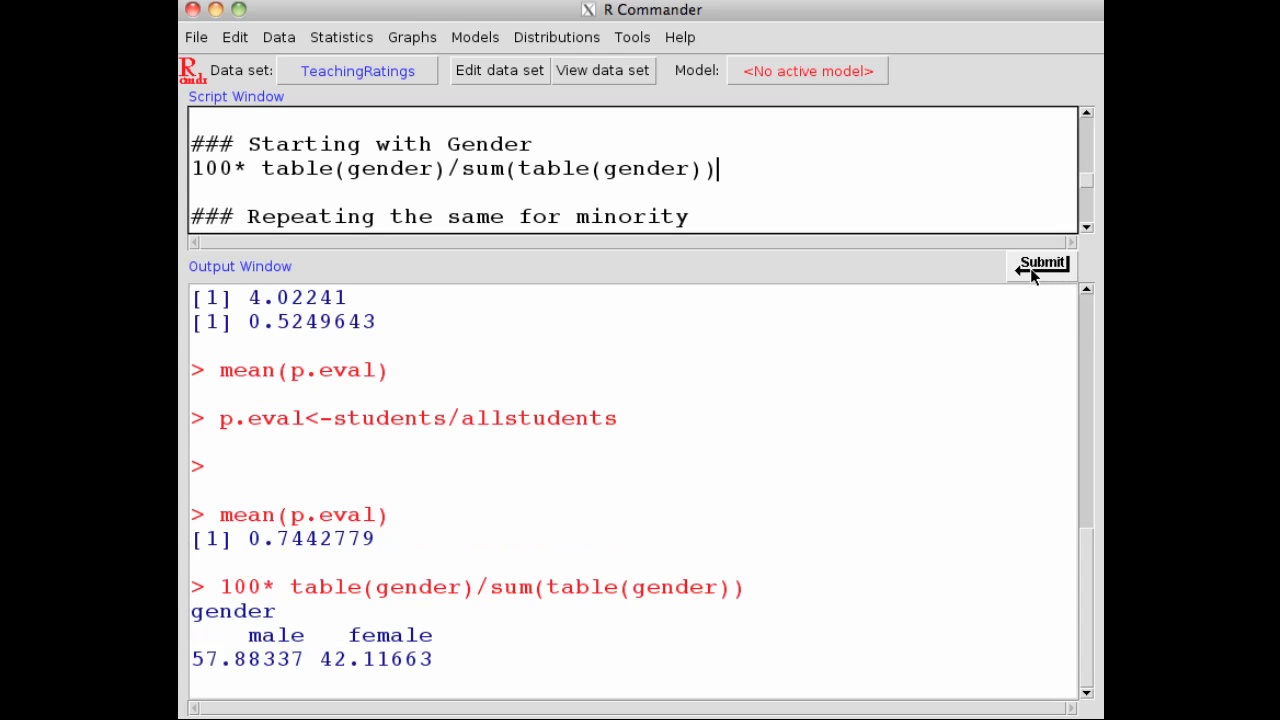
{"action": "mouse_move", "coordinate": [436, 606]}
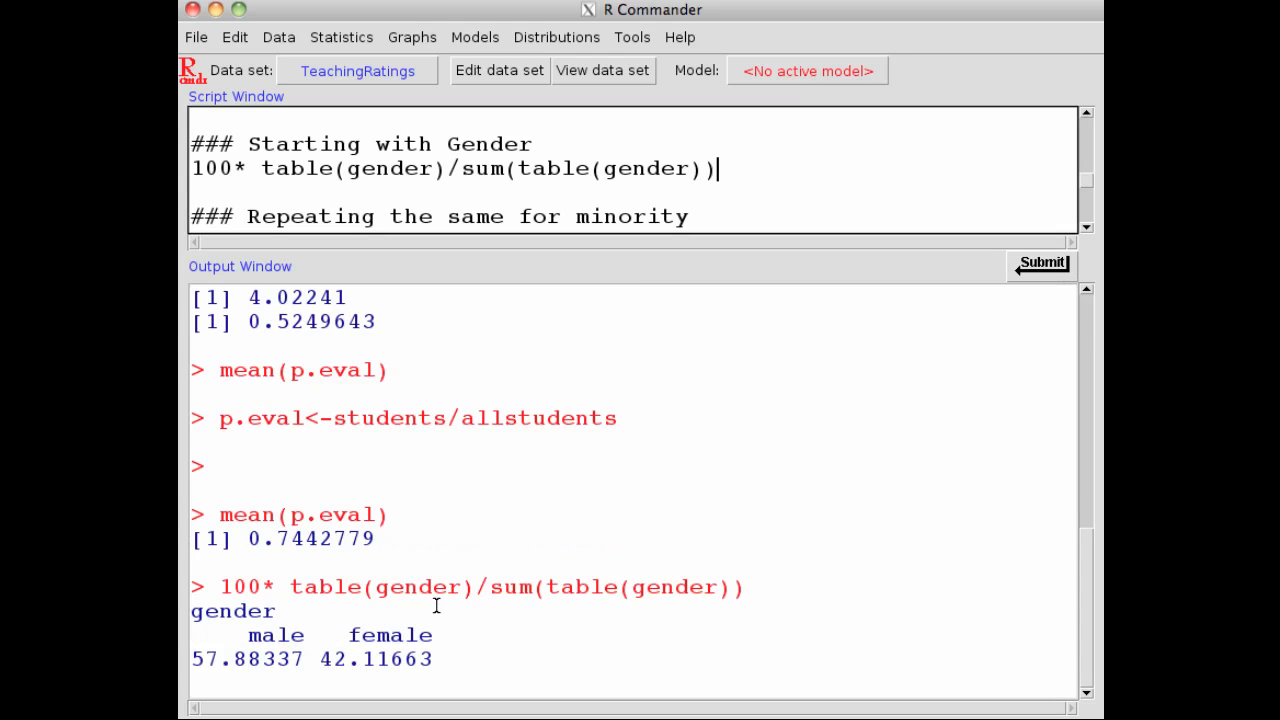
{"action": "mouse_move", "coordinate": [382, 664]}
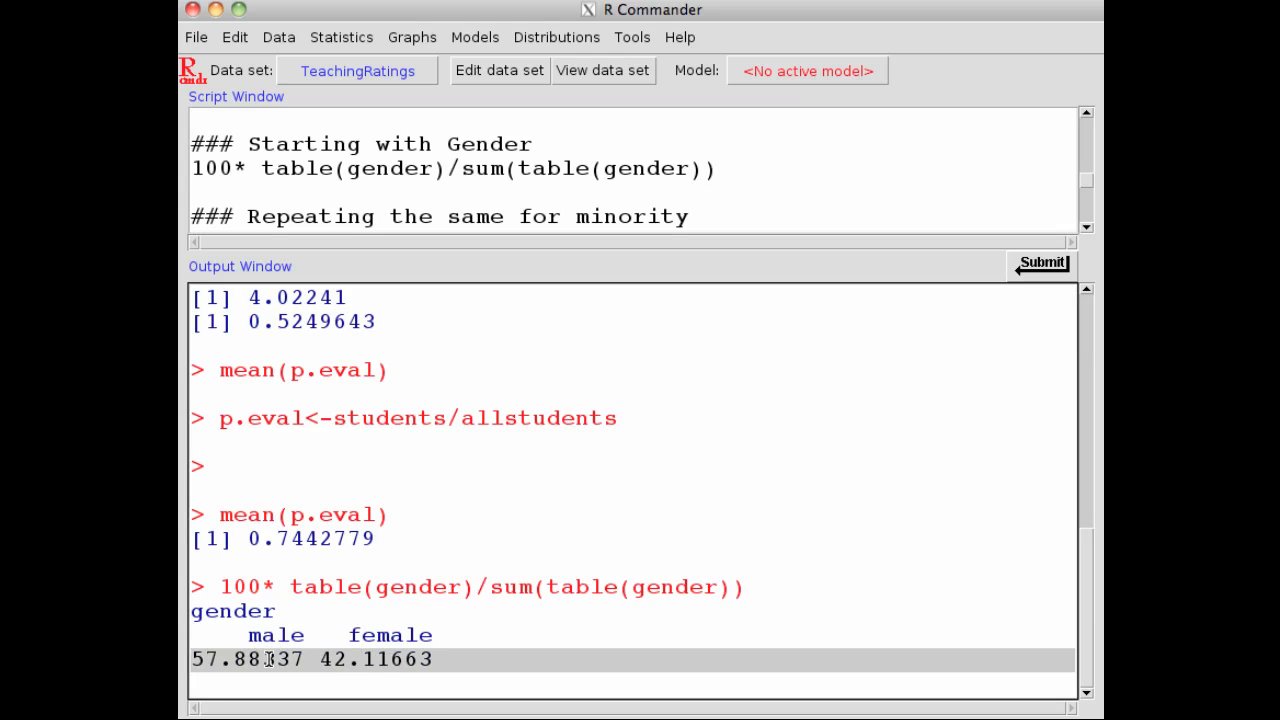
{"action": "mouse_move", "coordinate": [370, 296]}
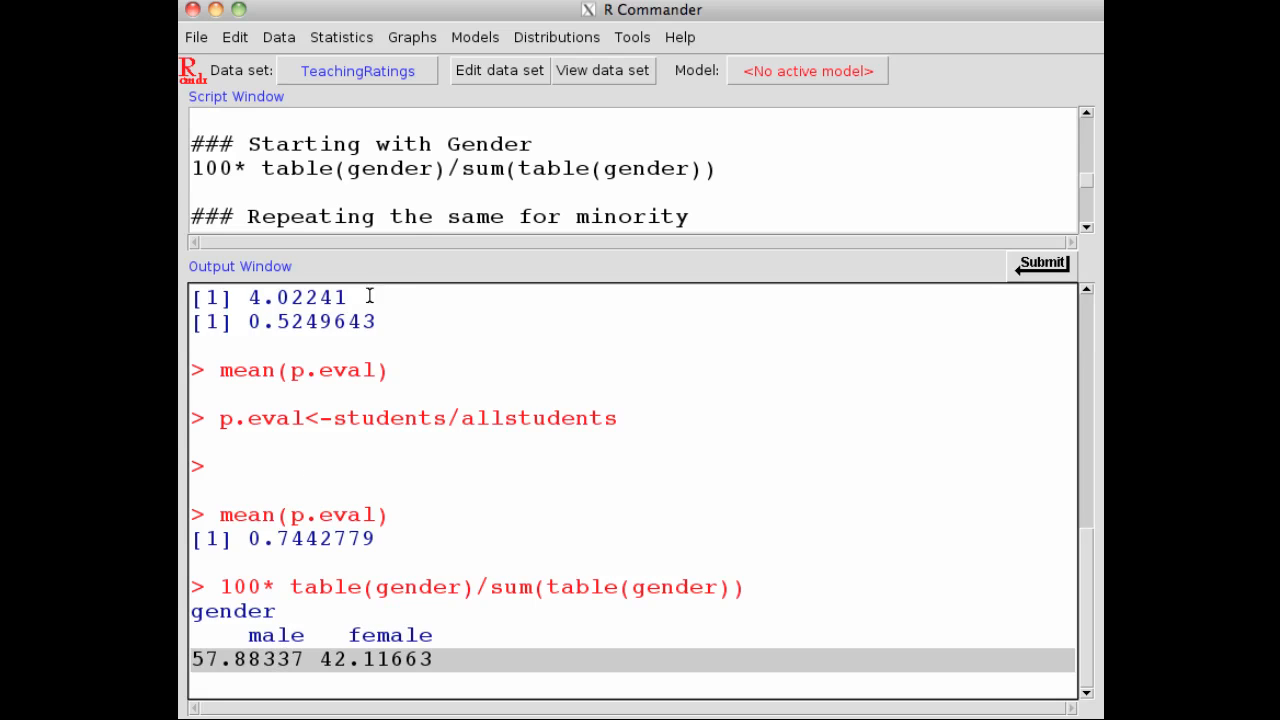
{"action": "mouse_move", "coordinate": [1020, 228]}
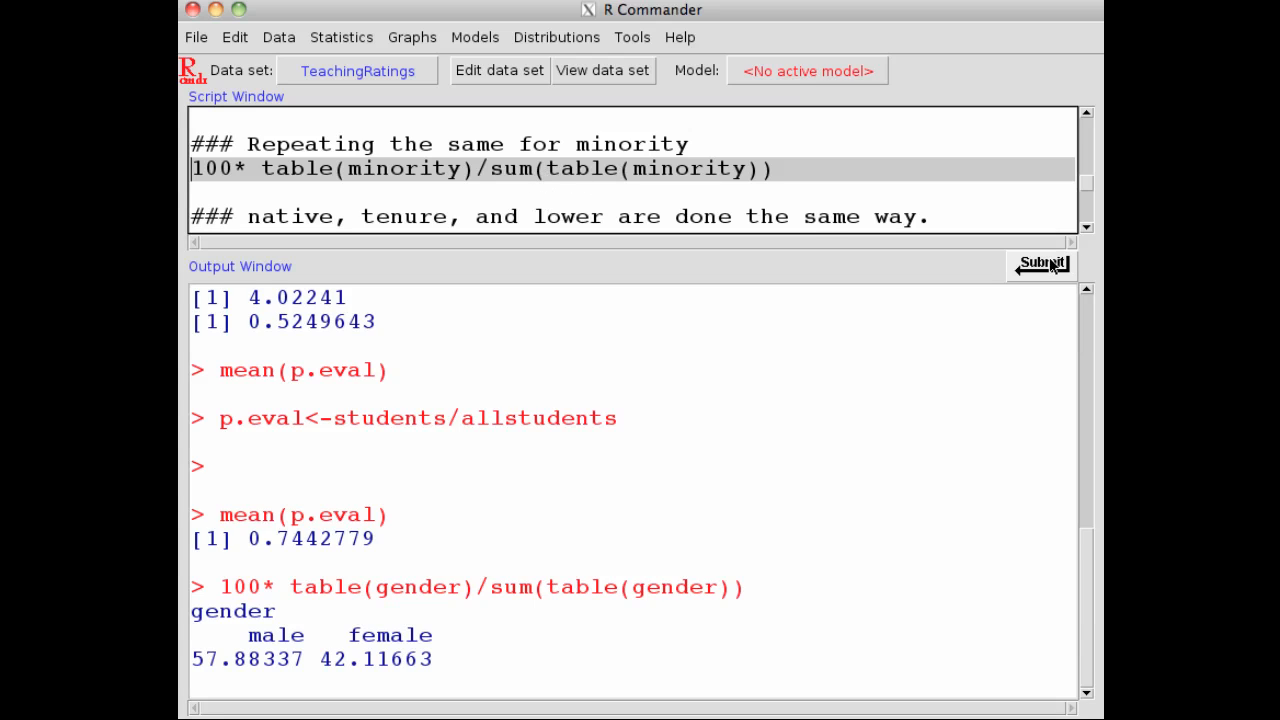
- Run 100*table(minority)/sum(table(minority)): no 86.17711, yes 13.82289
{"action": "left_click", "coordinate": [1040, 264]}
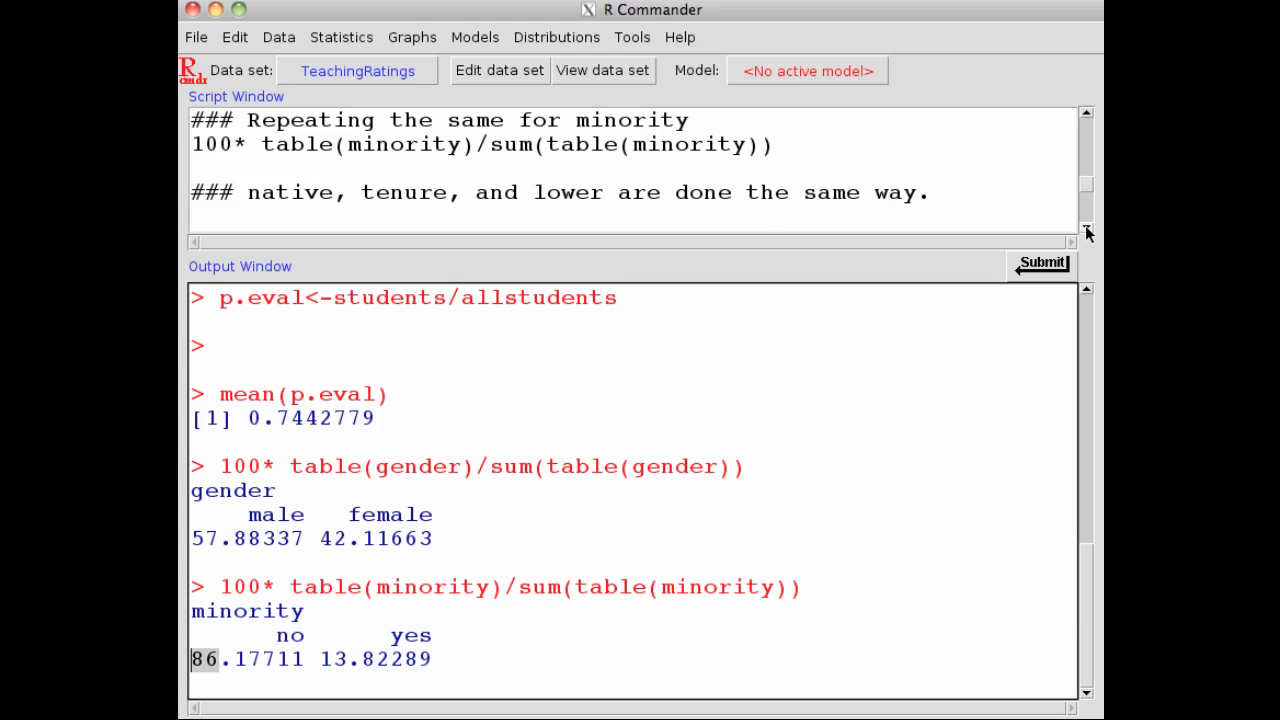
{"action": "scroll", "scroll_direction": "down", "scroll_amount": 3}
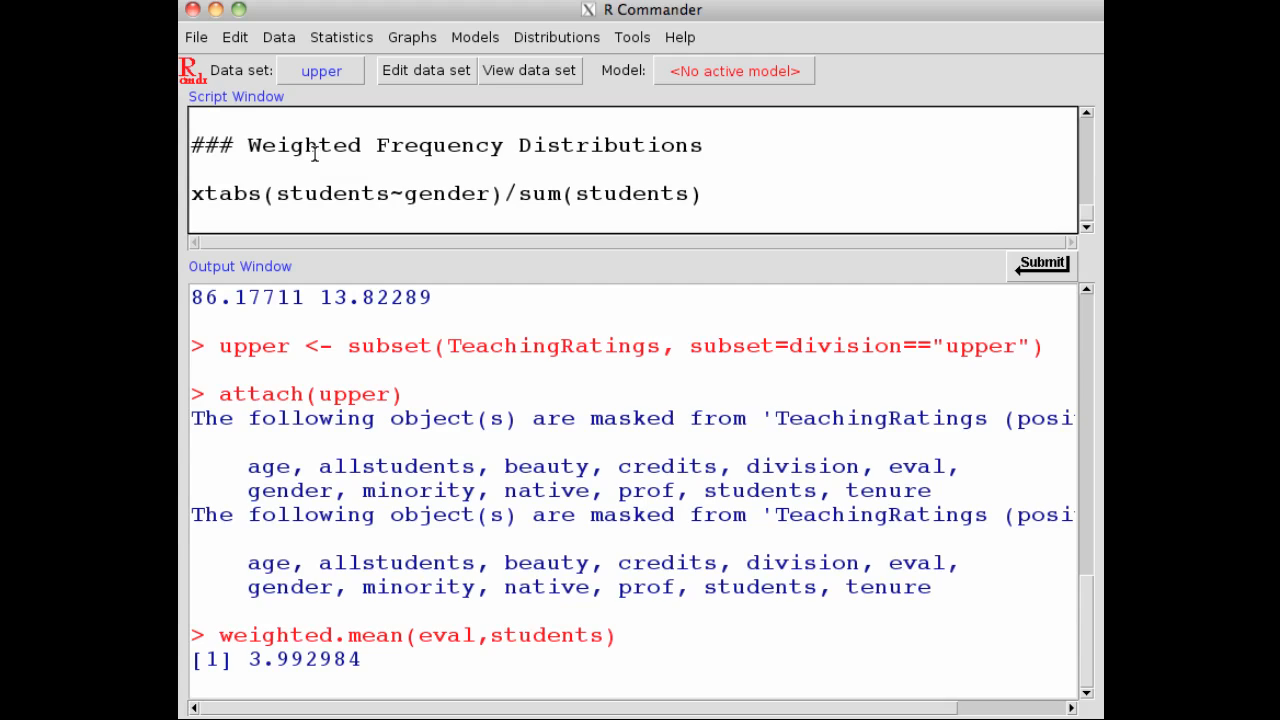
{"action": "mouse_move", "coordinate": [222, 198]}
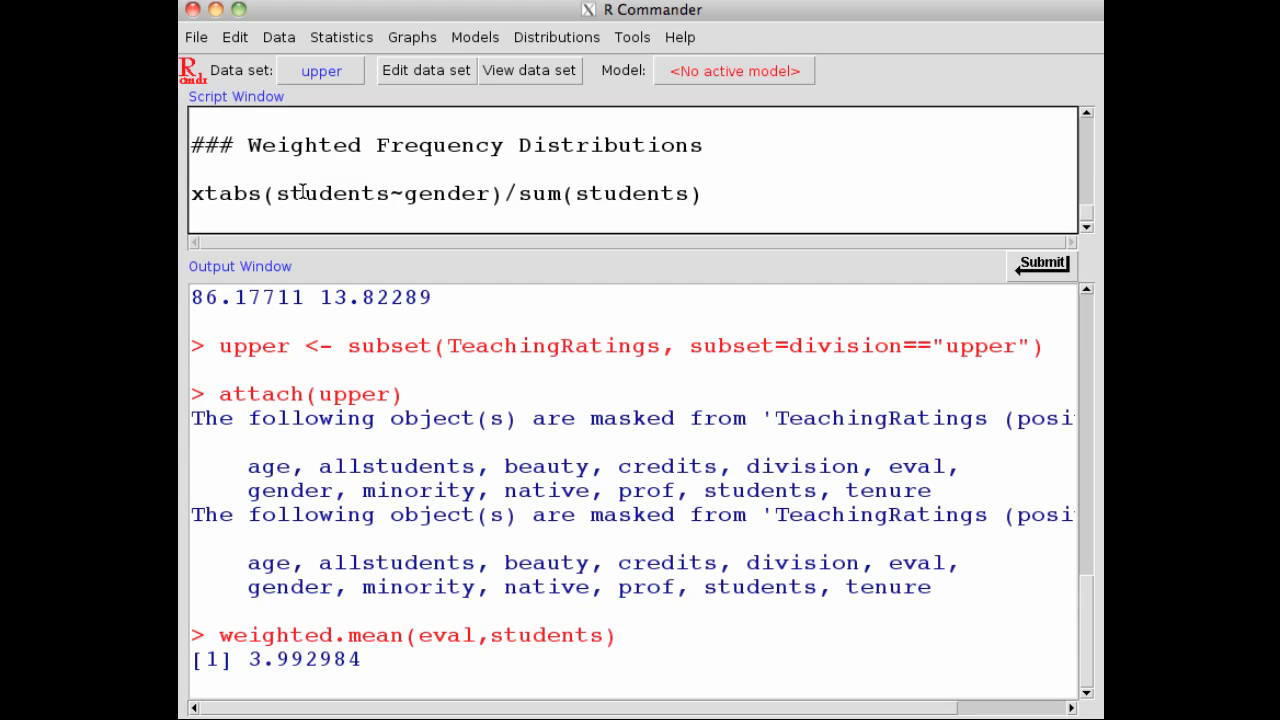
- Run xtabs(students~gender)/sum(students): male 0.5950439, female 0.4049561
{"action": "left_click", "coordinate": [318, 144]}
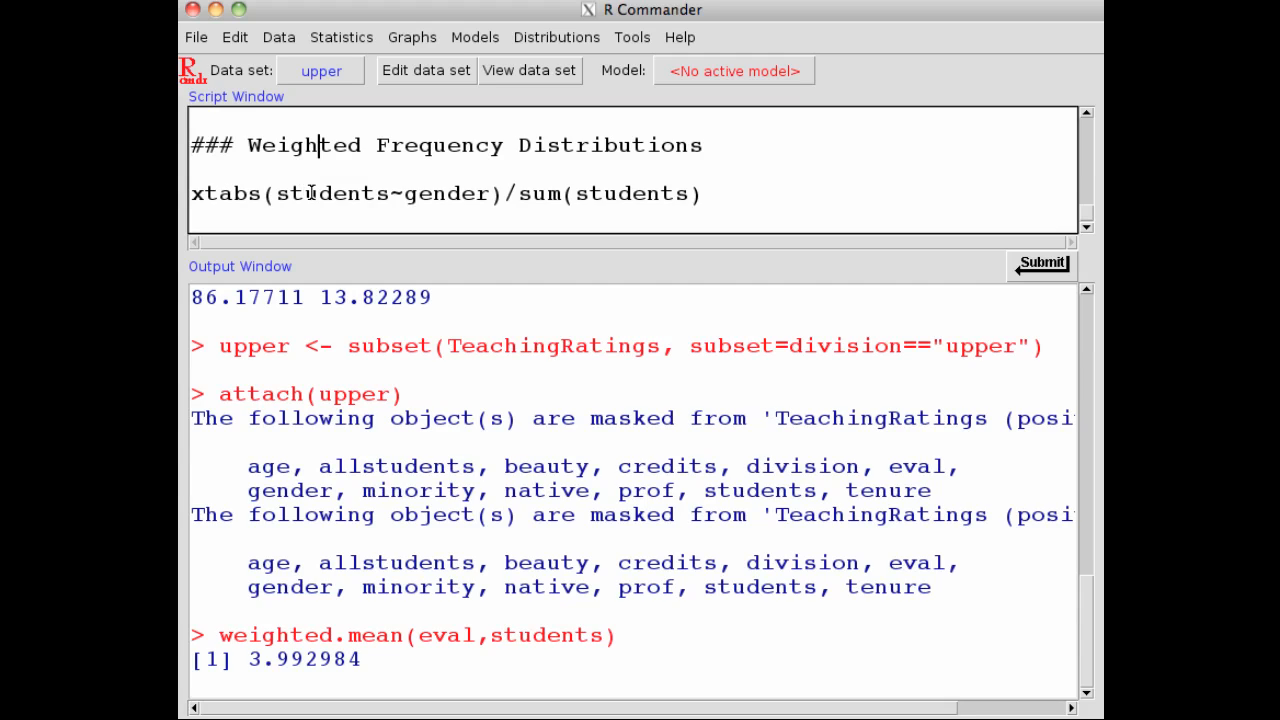
{"action": "double_click", "coordinate": [446, 192]}
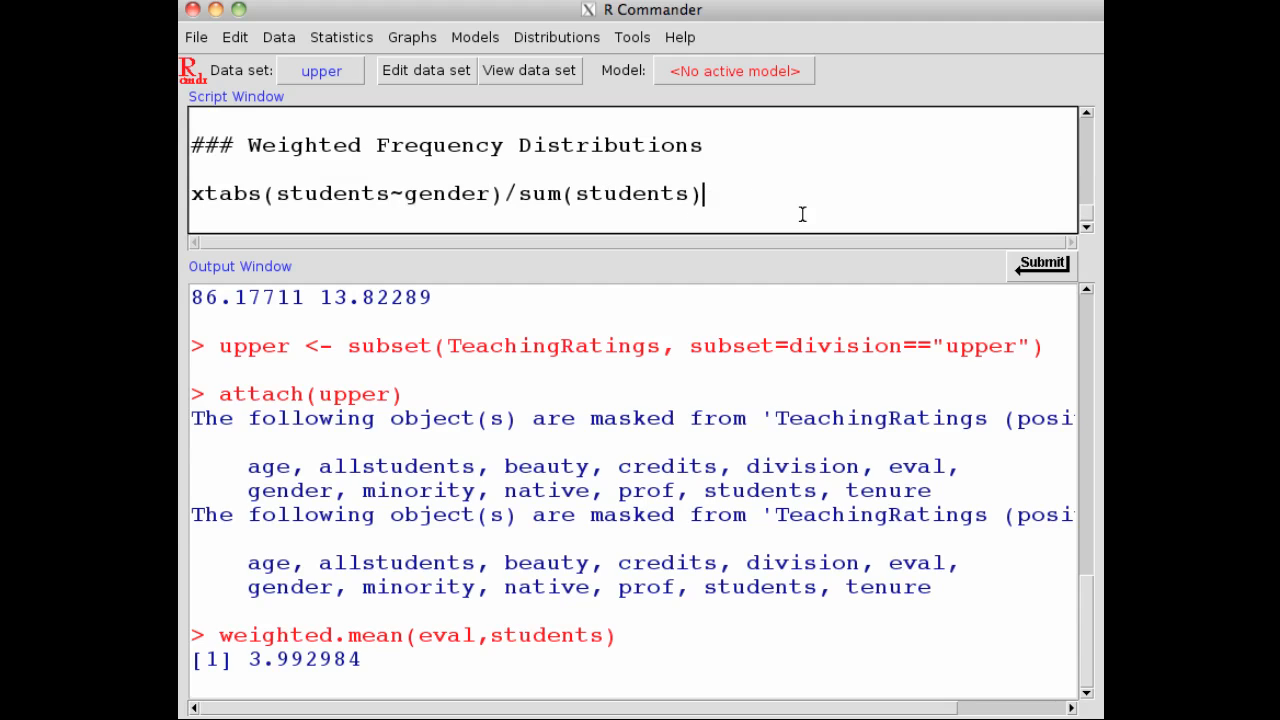
{"action": "left_click", "coordinate": [1040, 262]}
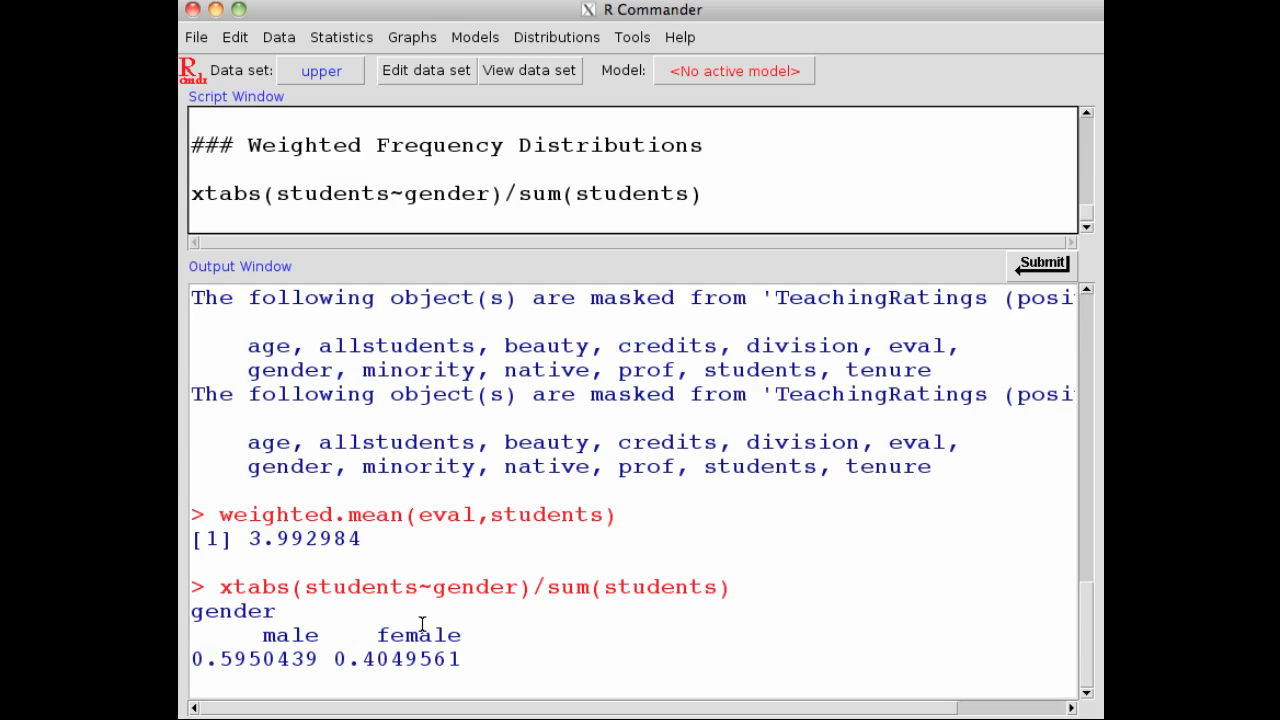
{"action": "mouse_move", "coordinate": [352, 650]}
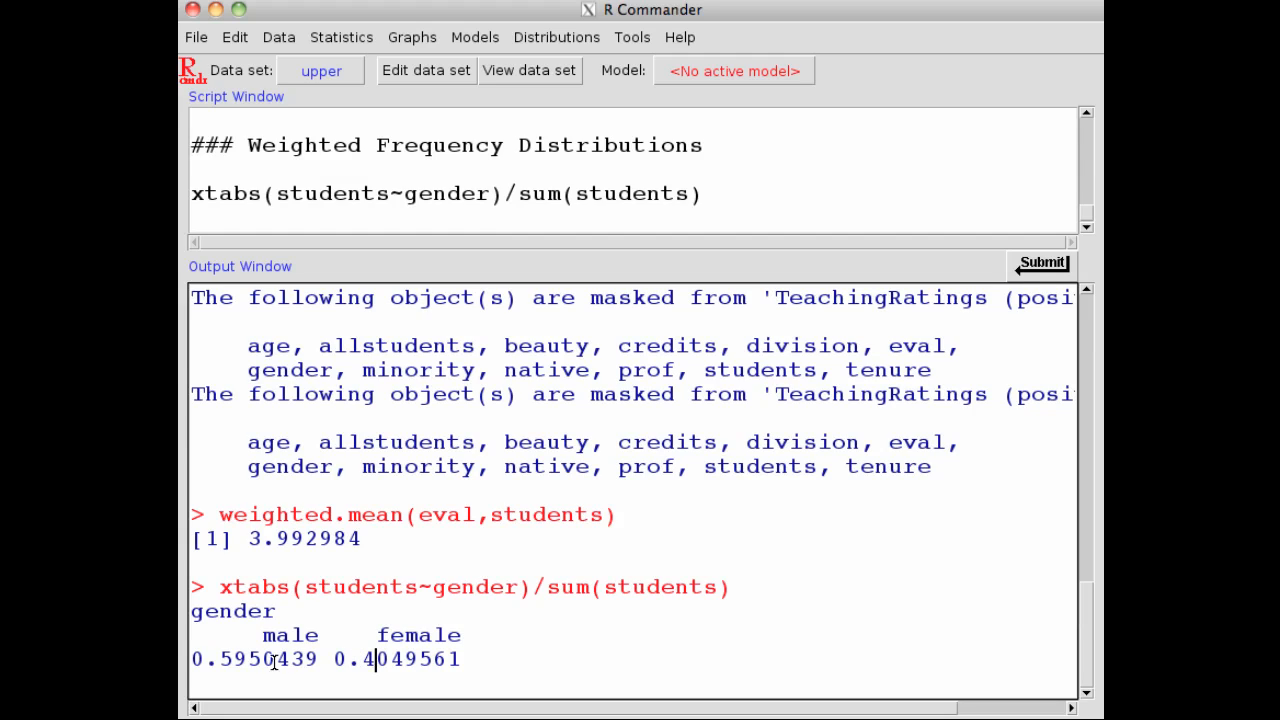
{"action": "mouse_move", "coordinate": [268, 660]}
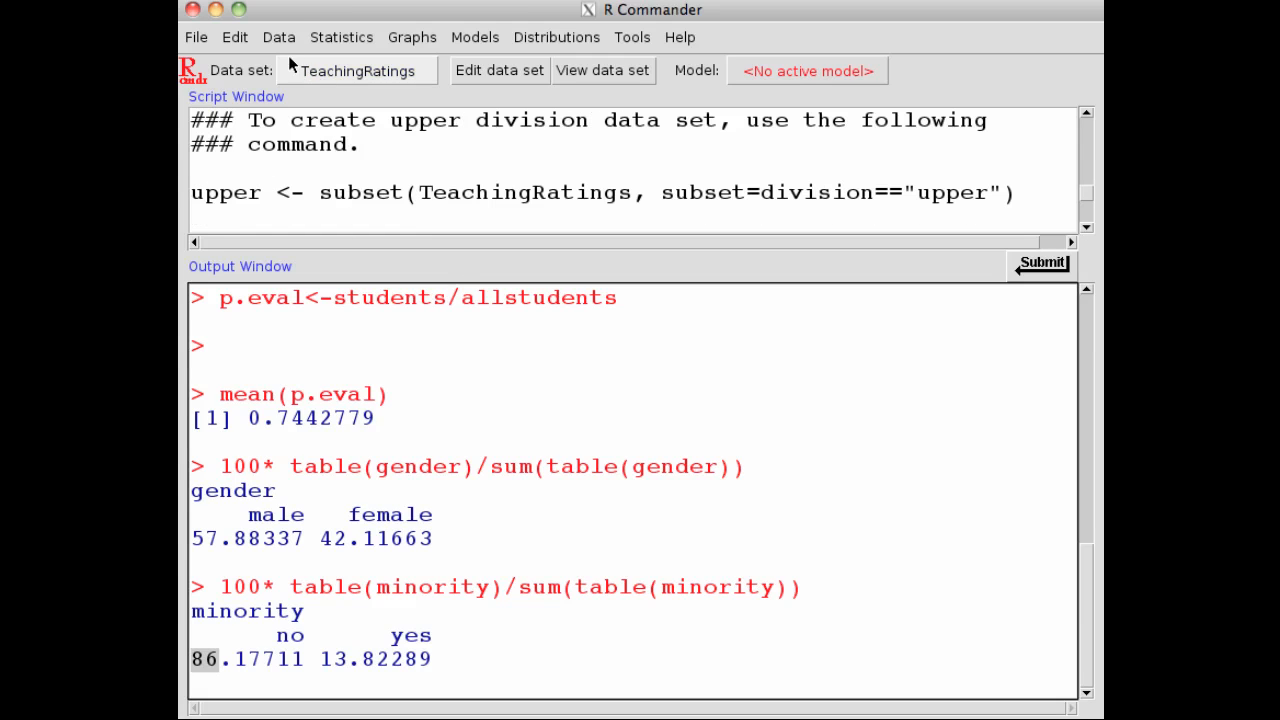
{"action": "left_click", "coordinate": [278, 36]}
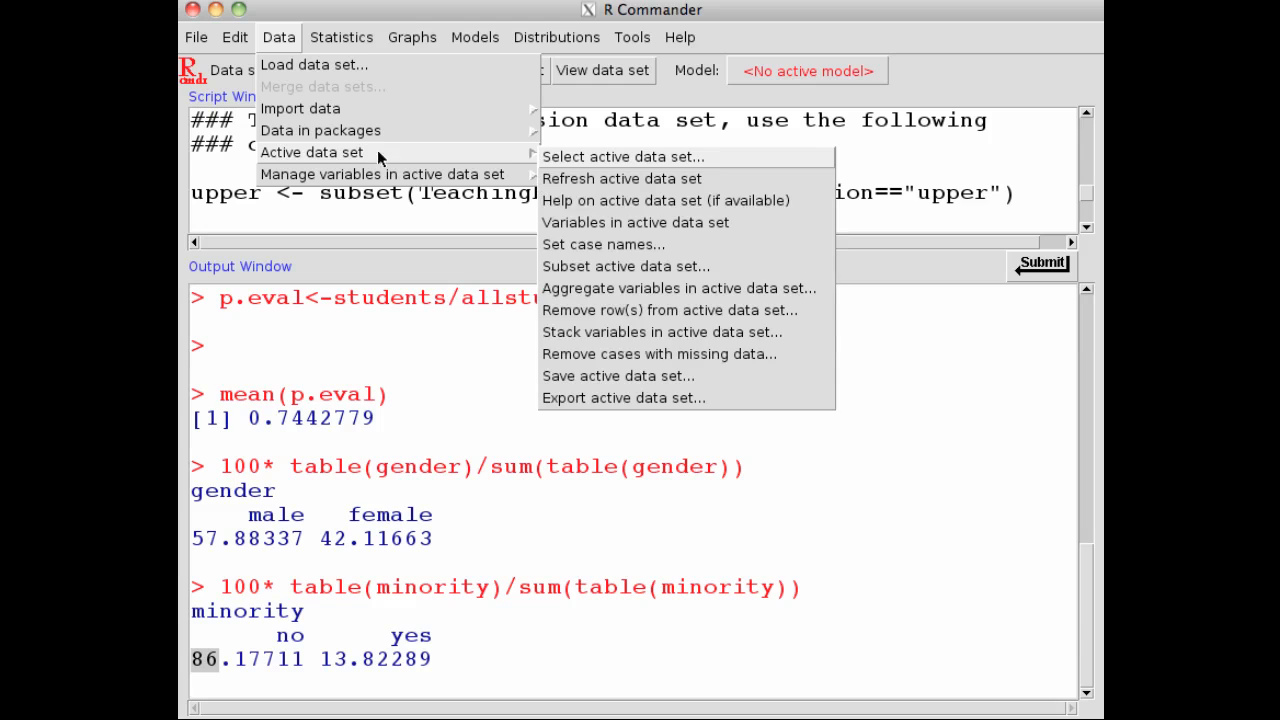
{"action": "left_click", "coordinate": [624, 266]}
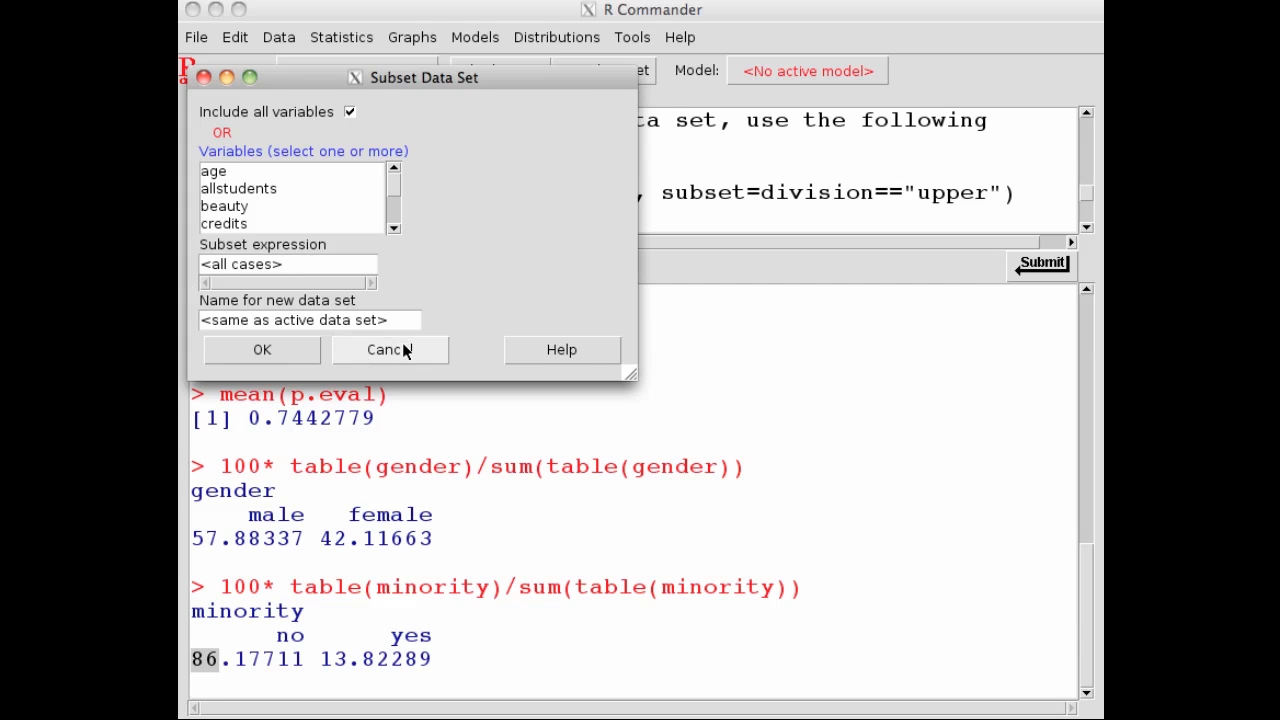
{"action": "left_click", "coordinate": [388, 348]}
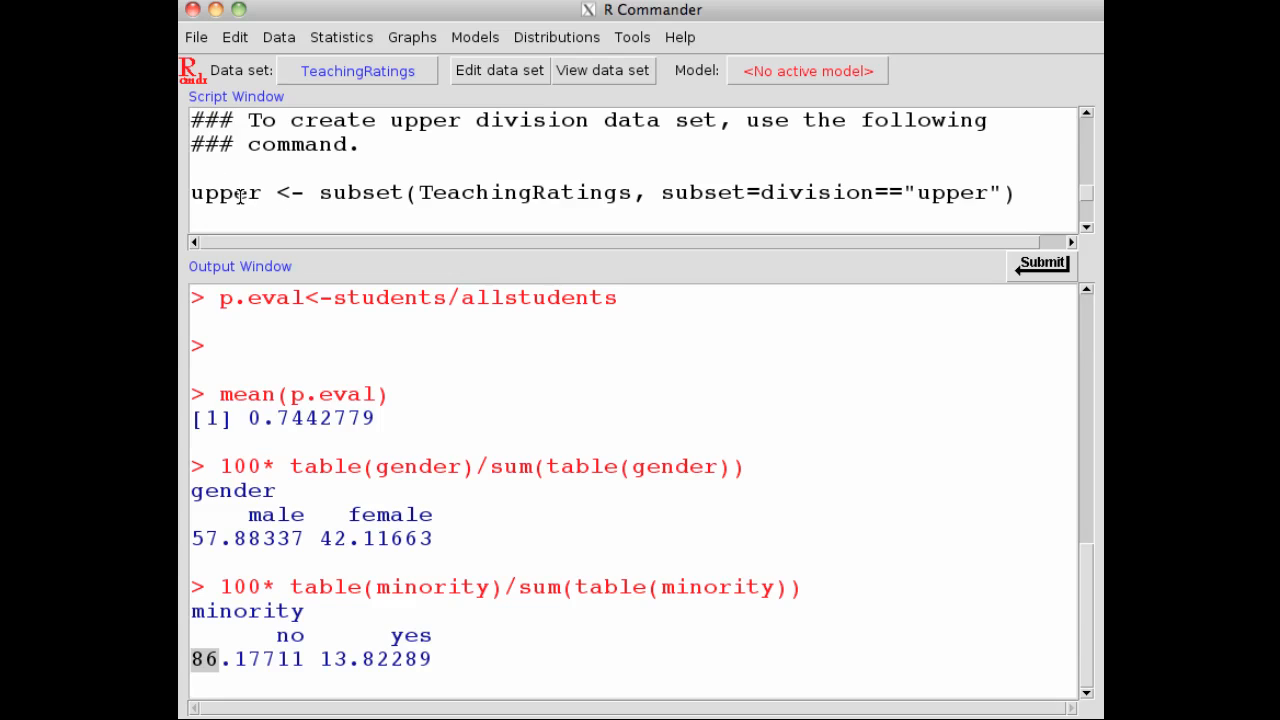
- Walk through upper <- subset(TeachingRatings, subset=division=="upper") word by word before submitting it
{"action": "double_click", "coordinate": [226, 192]}
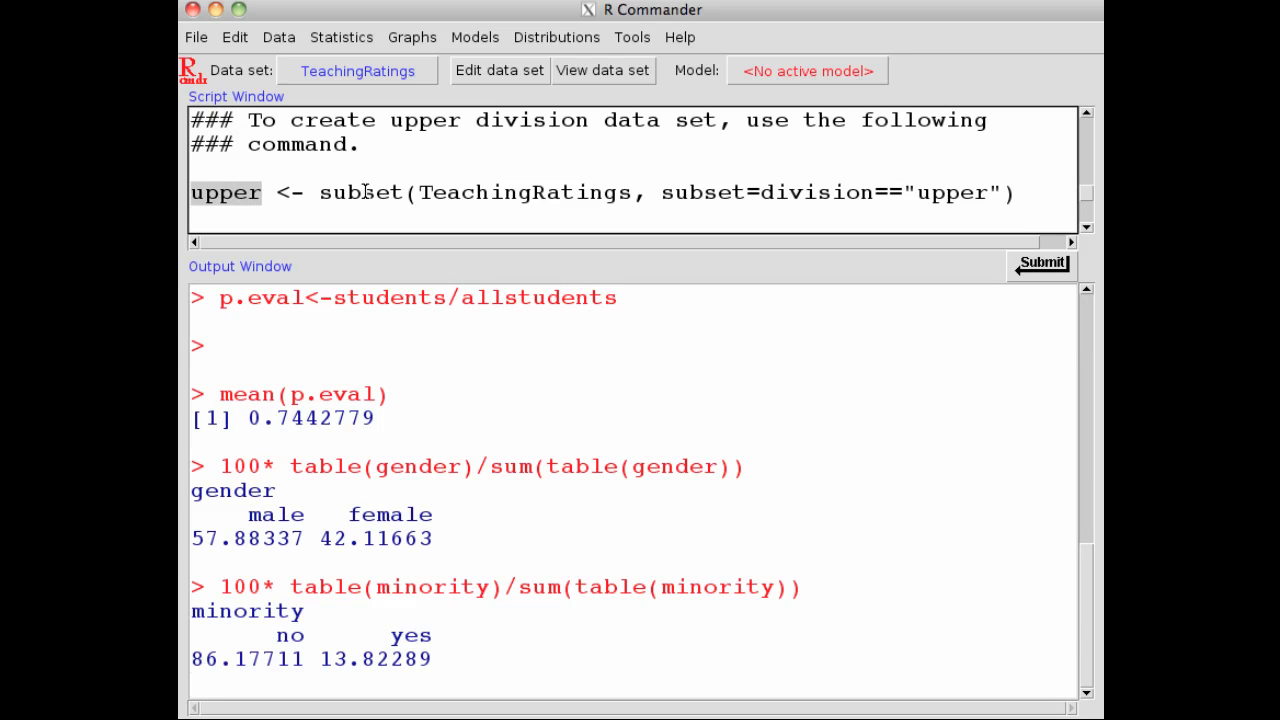
{"action": "double_click", "coordinate": [524, 192]}
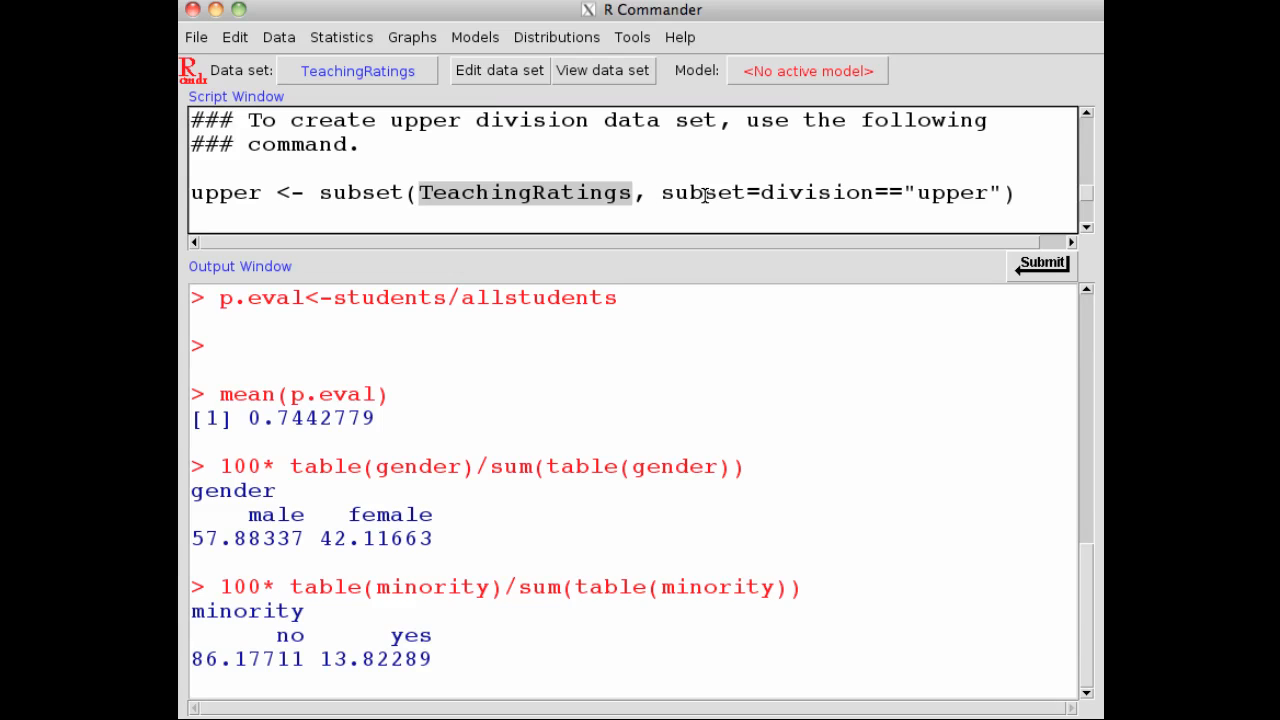
{"action": "double_click", "coordinate": [702, 192]}
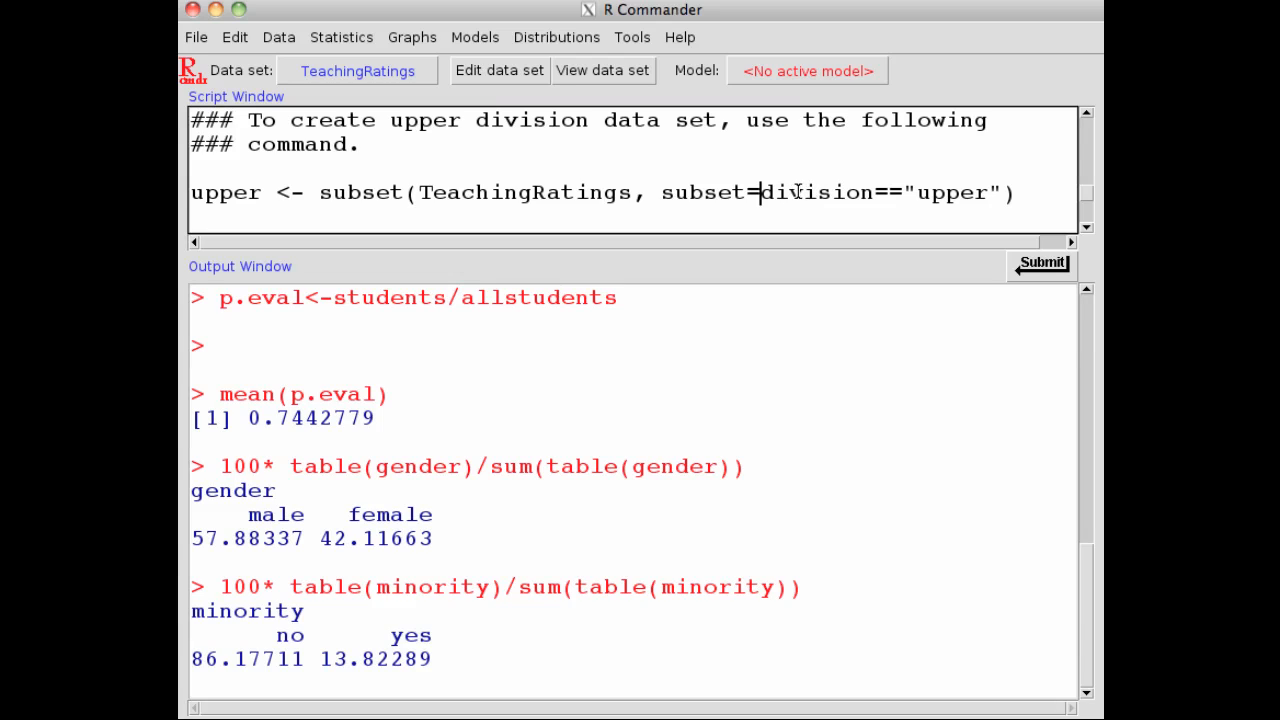
{"action": "double_click", "coordinate": [818, 192]}
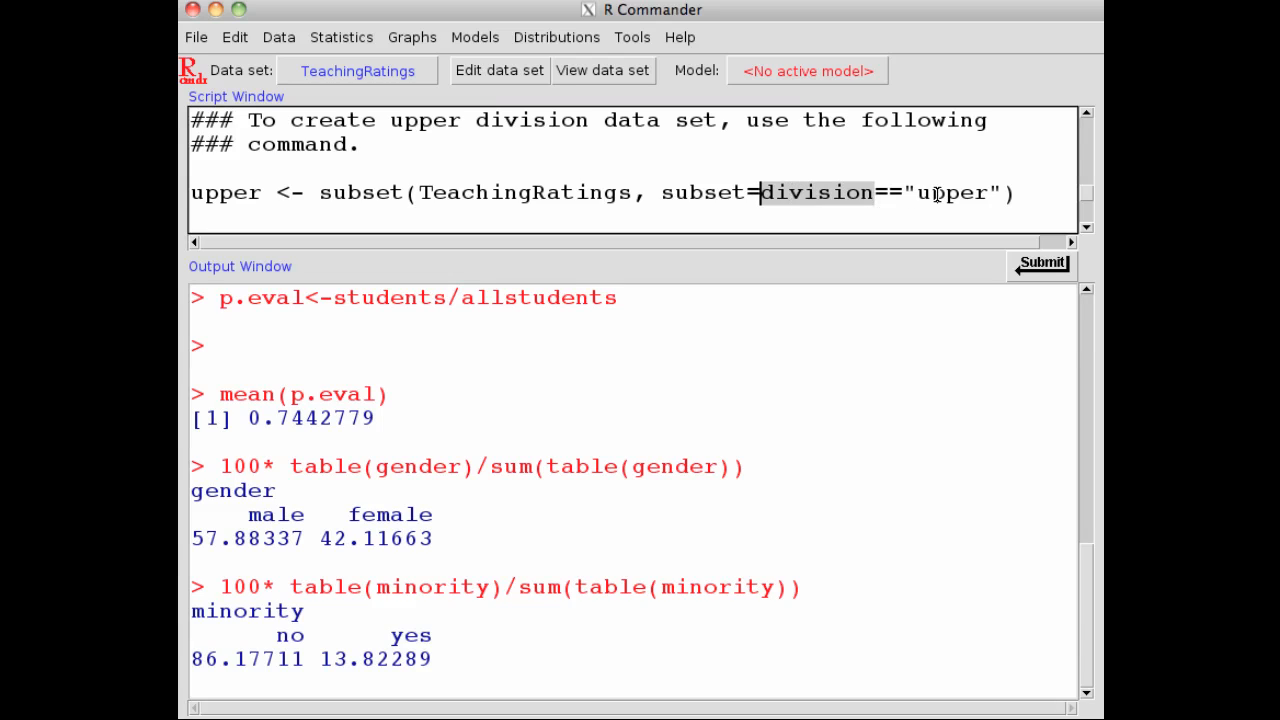
{"action": "double_click", "coordinate": [950, 192]}
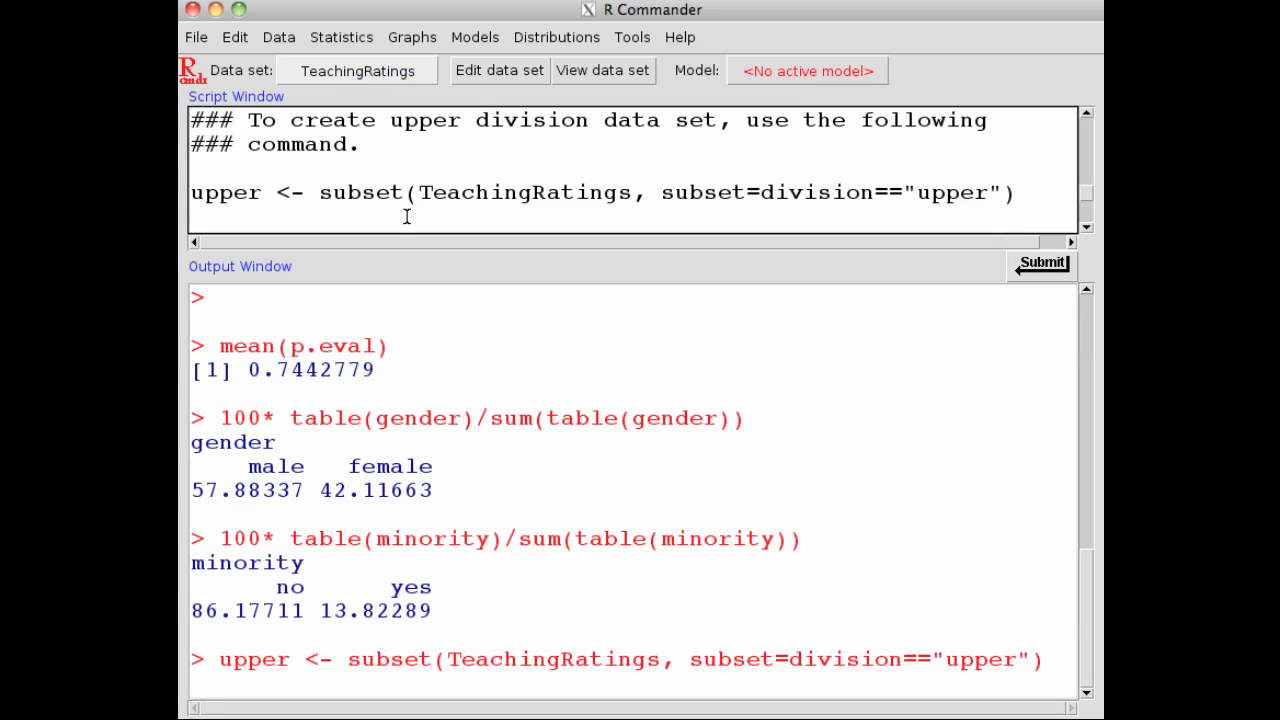
{"action": "mouse_move", "coordinate": [320, 50]}
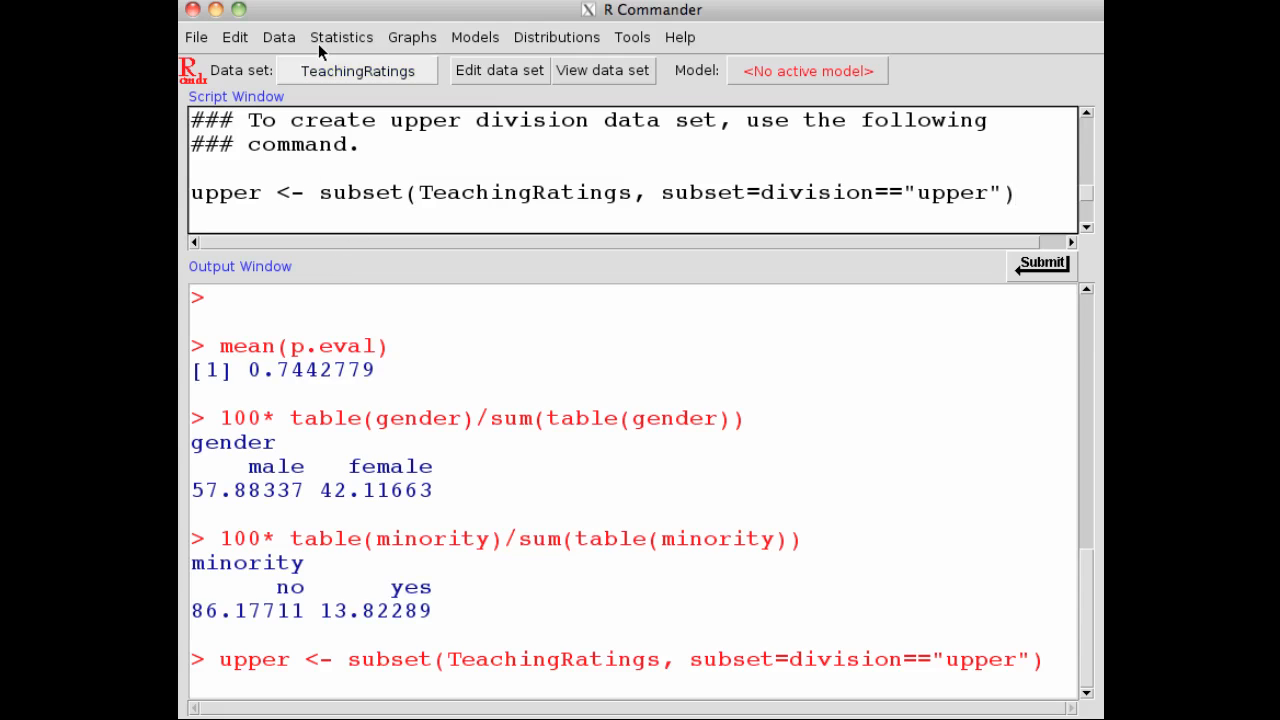
- Choose upper in Select Data Set as the active data set and review the following script lines
{"action": "left_click", "coordinate": [356, 70]}
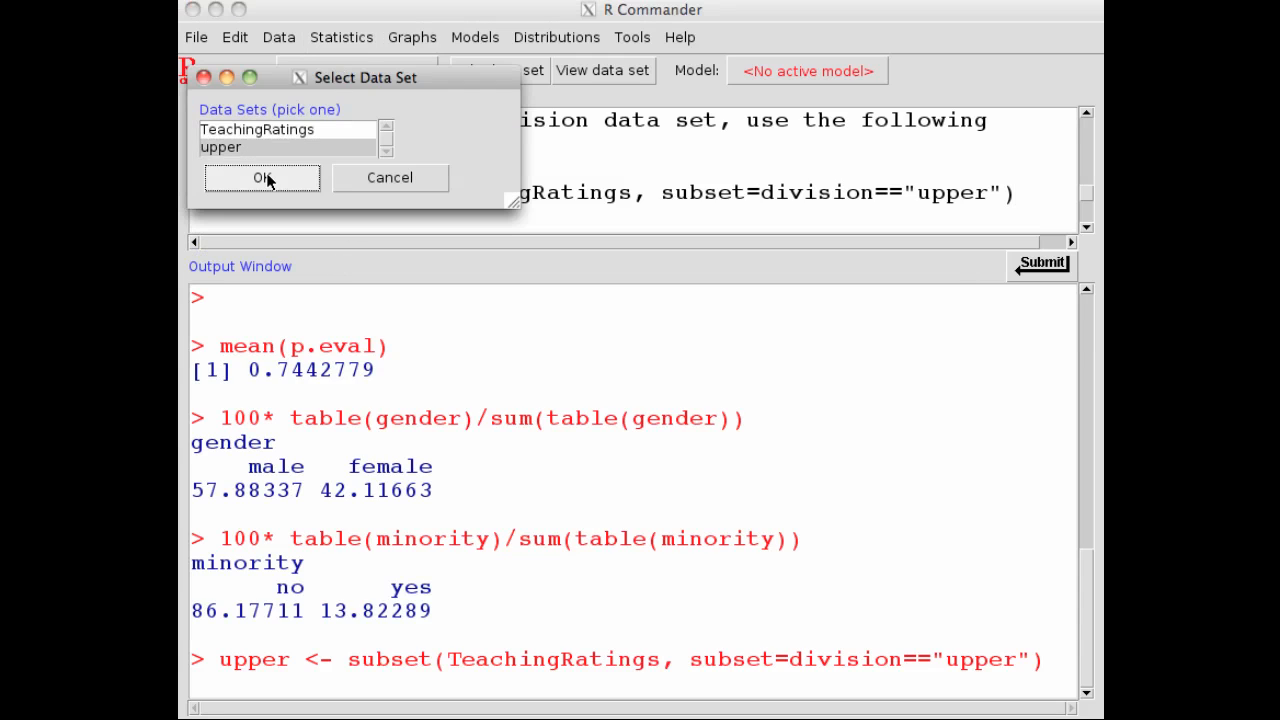
{"action": "left_click", "coordinate": [262, 176]}
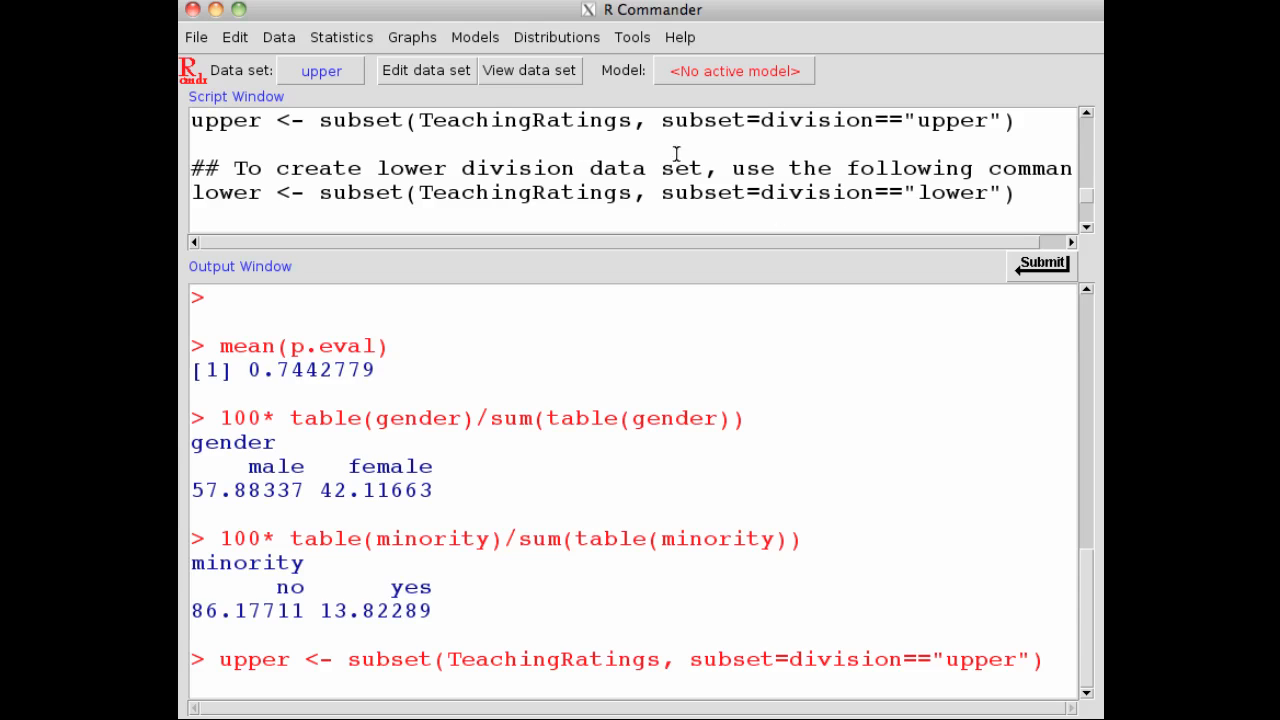
{"action": "double_click", "coordinate": [224, 192]}
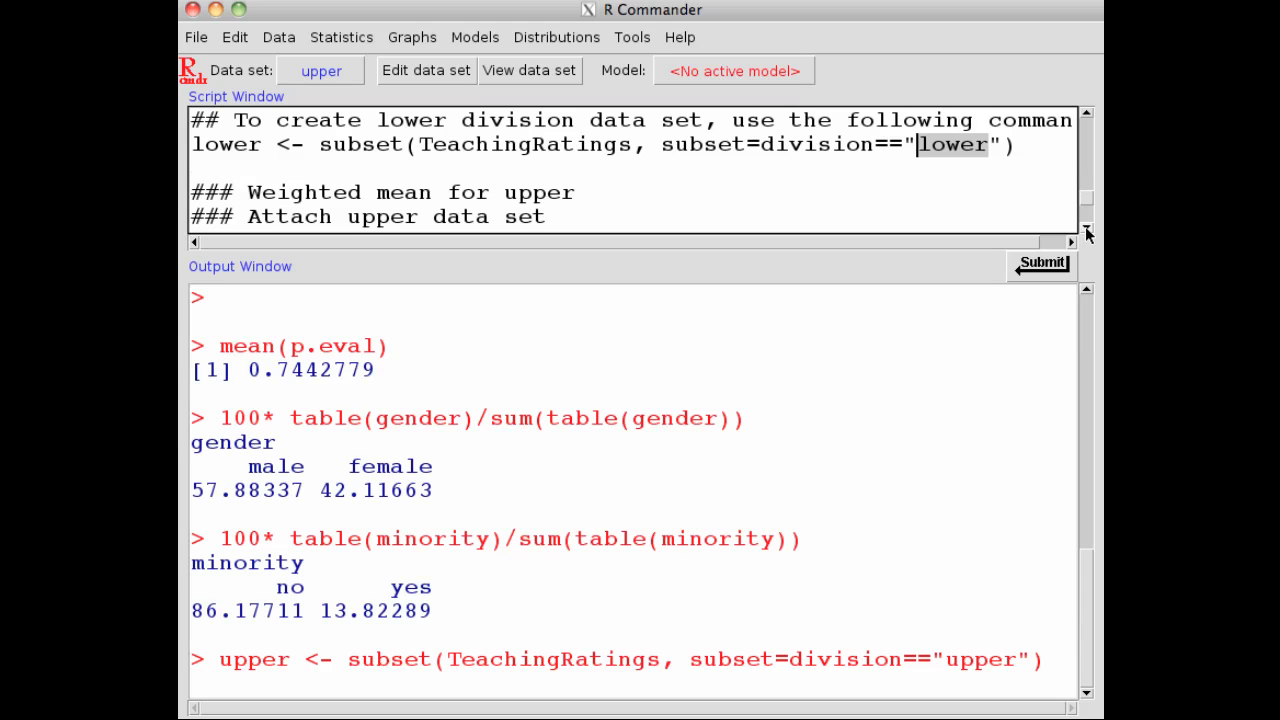
{"action": "scroll", "scroll_direction": "down", "scroll_amount": 3}
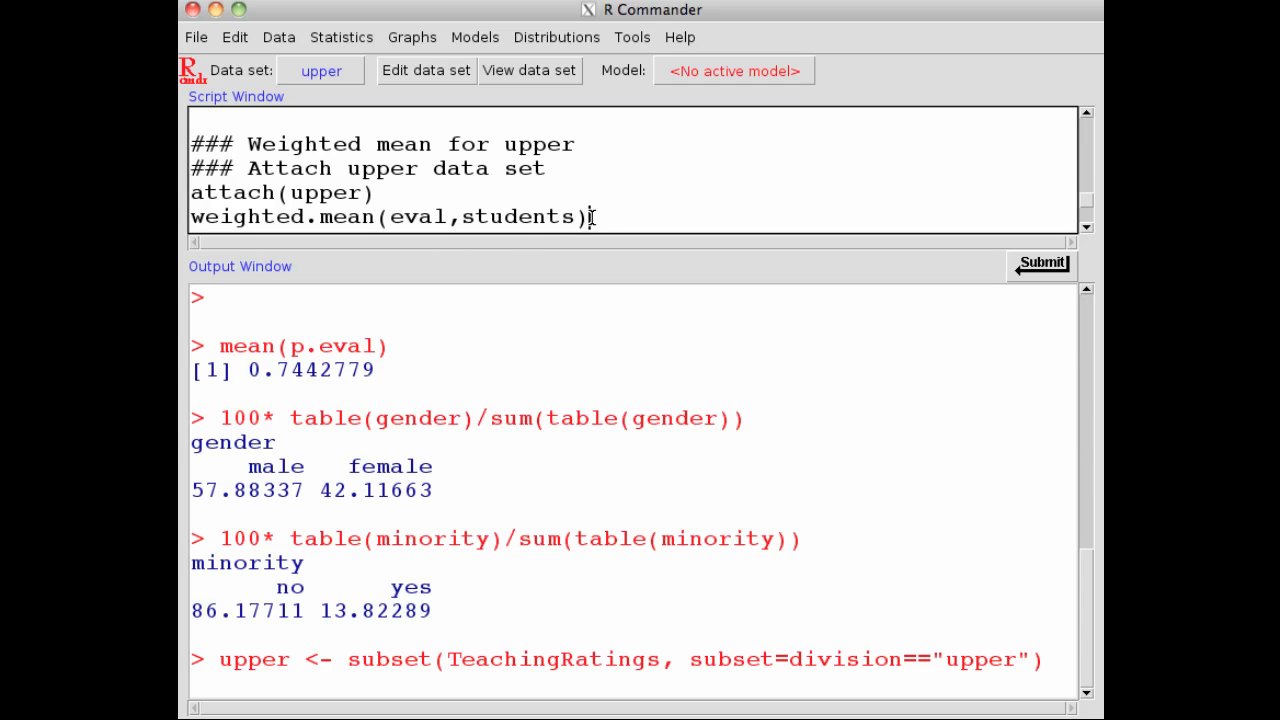
- Run attach(upper) and weighted.mean(eval,students), giving an upper-division weighted mean of 3.993
{"action": "left_click_drag", "start_coordinate": [280, 192], "coordinate": [590, 216]}
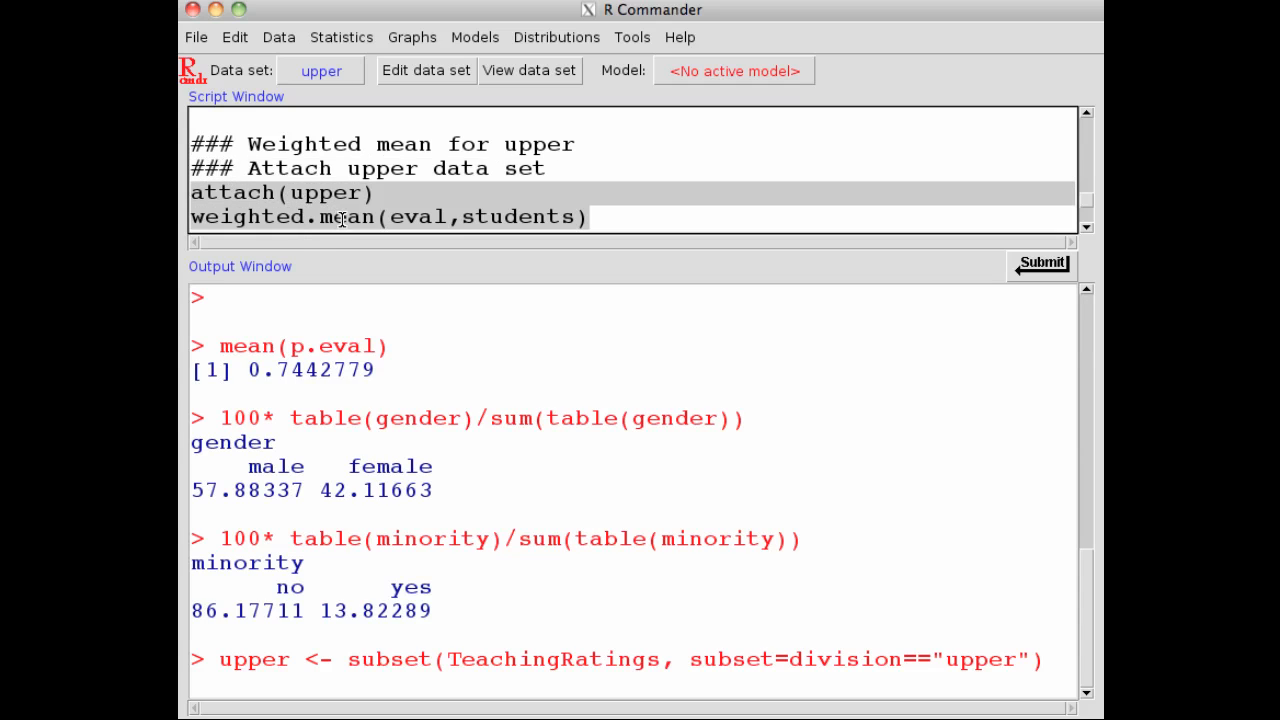
{"action": "mouse_move", "coordinate": [396, 218]}
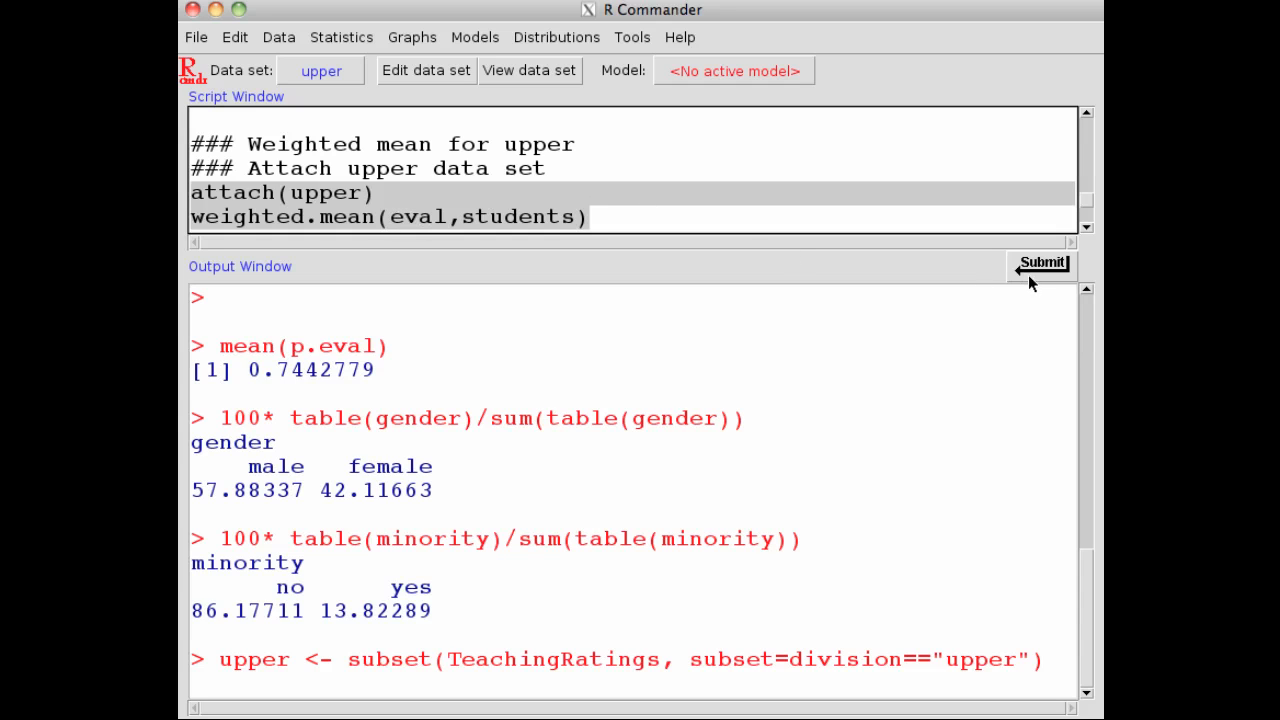
{"action": "left_click", "coordinate": [1040, 264]}
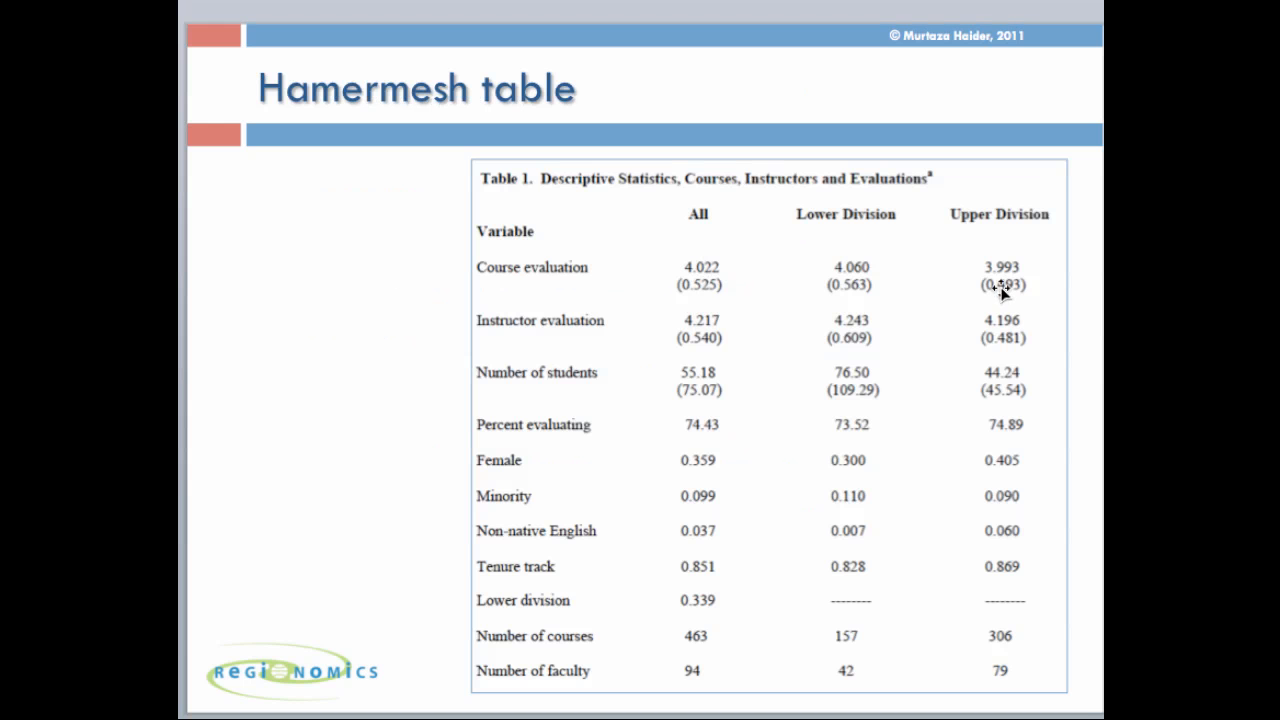
{"action": "mouse_move", "coordinate": [1010, 292]}
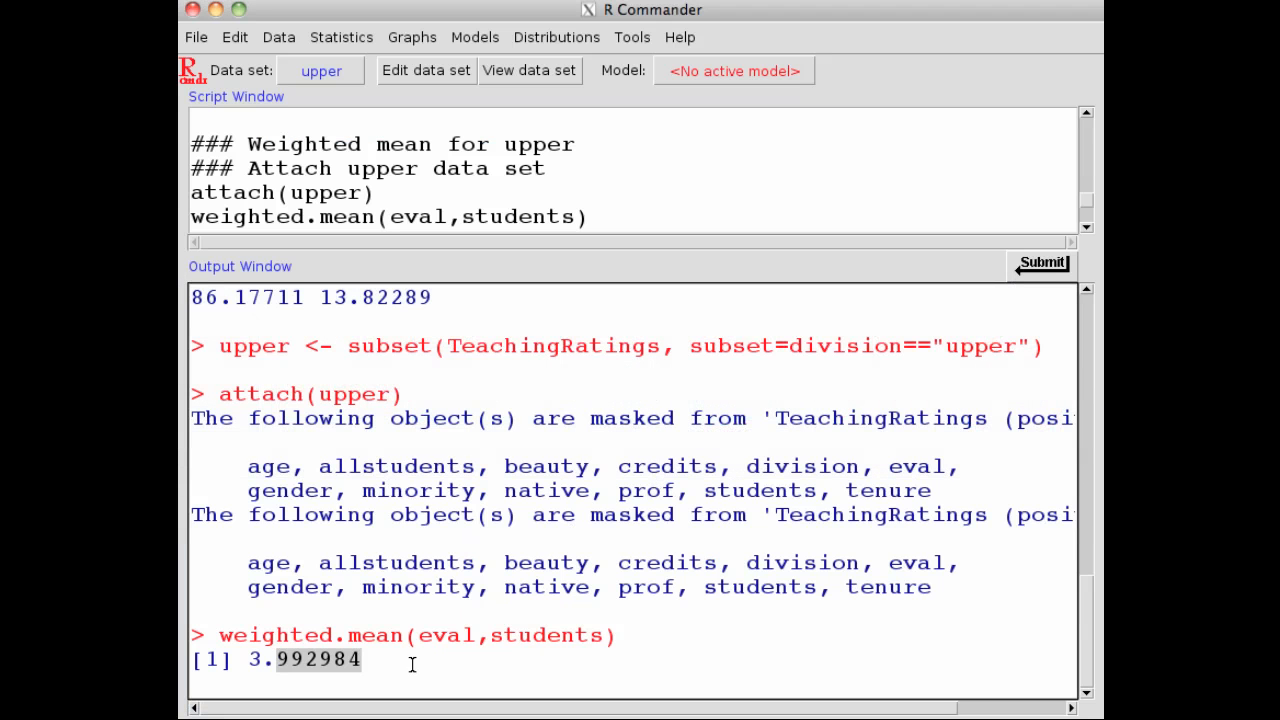
{"action": "mouse_move", "coordinate": [368, 670]}
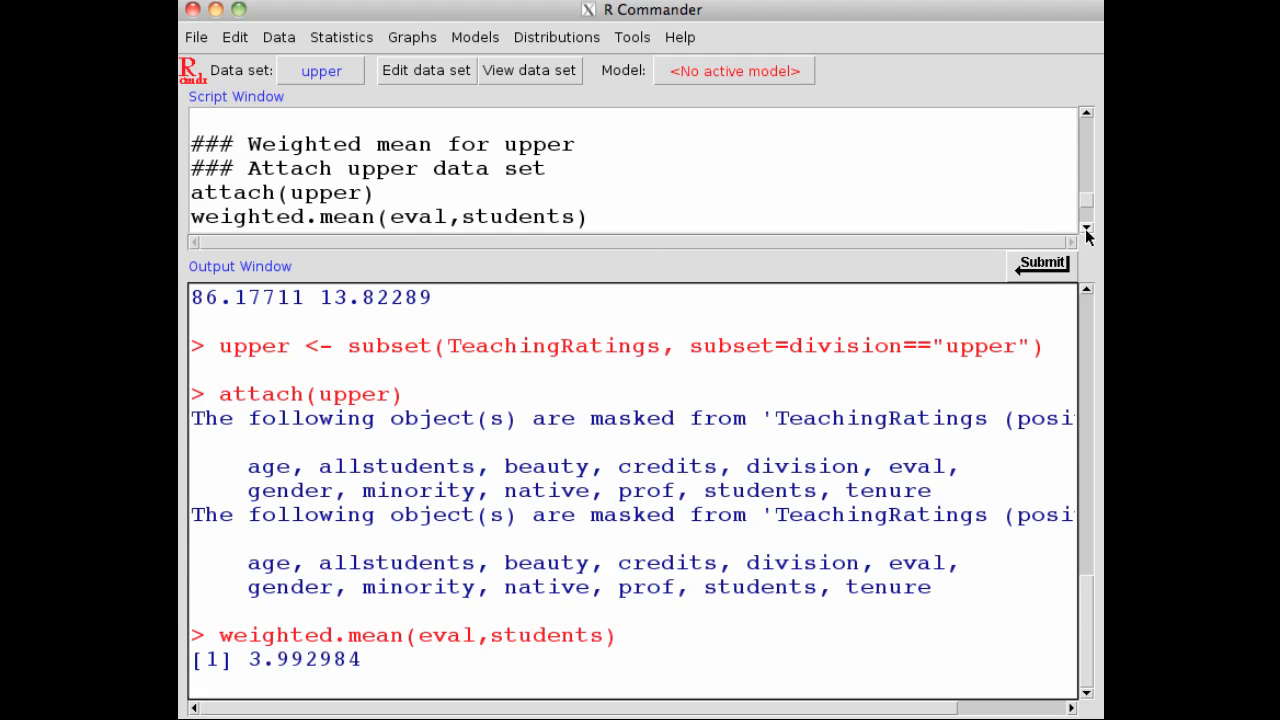
- Add the script line sqrt(wtd.var(eval,students)) below the wtd.var command
{"action": "scroll", "scroll_direction": "down", "scroll_amount": 3}
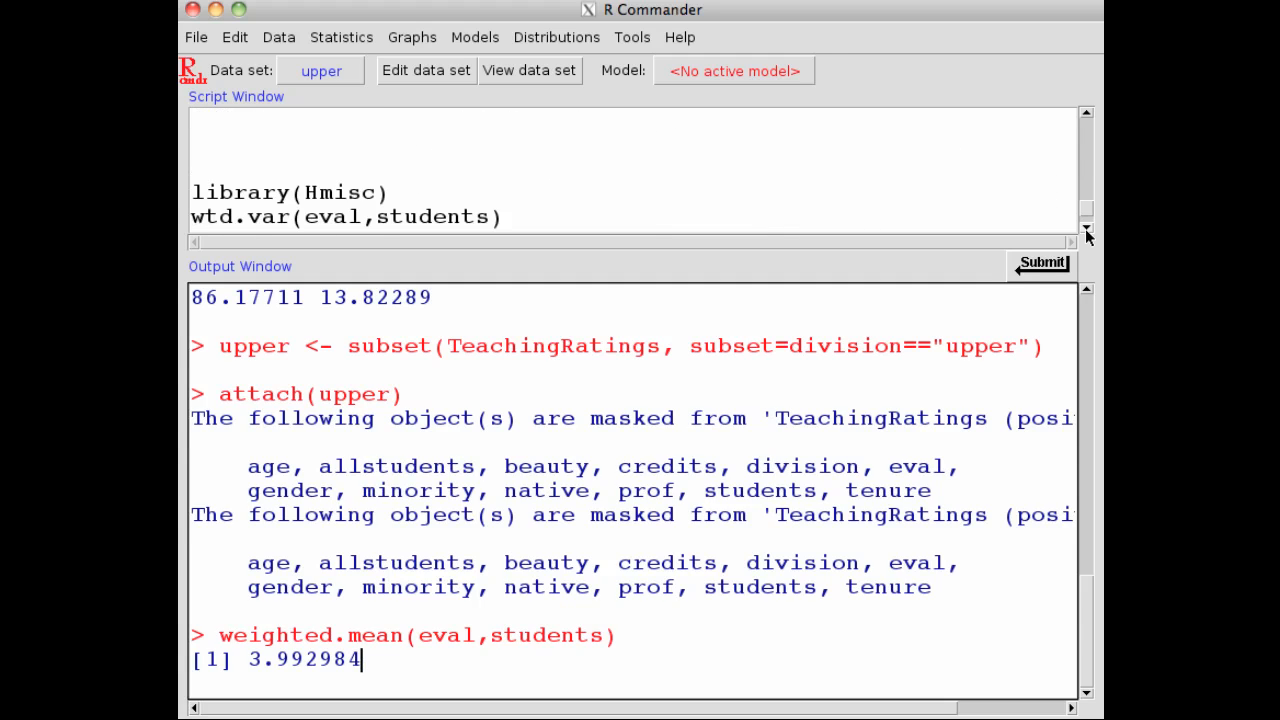
{"action": "type", "text": "sqrt(wtd.var(eval,students))"}
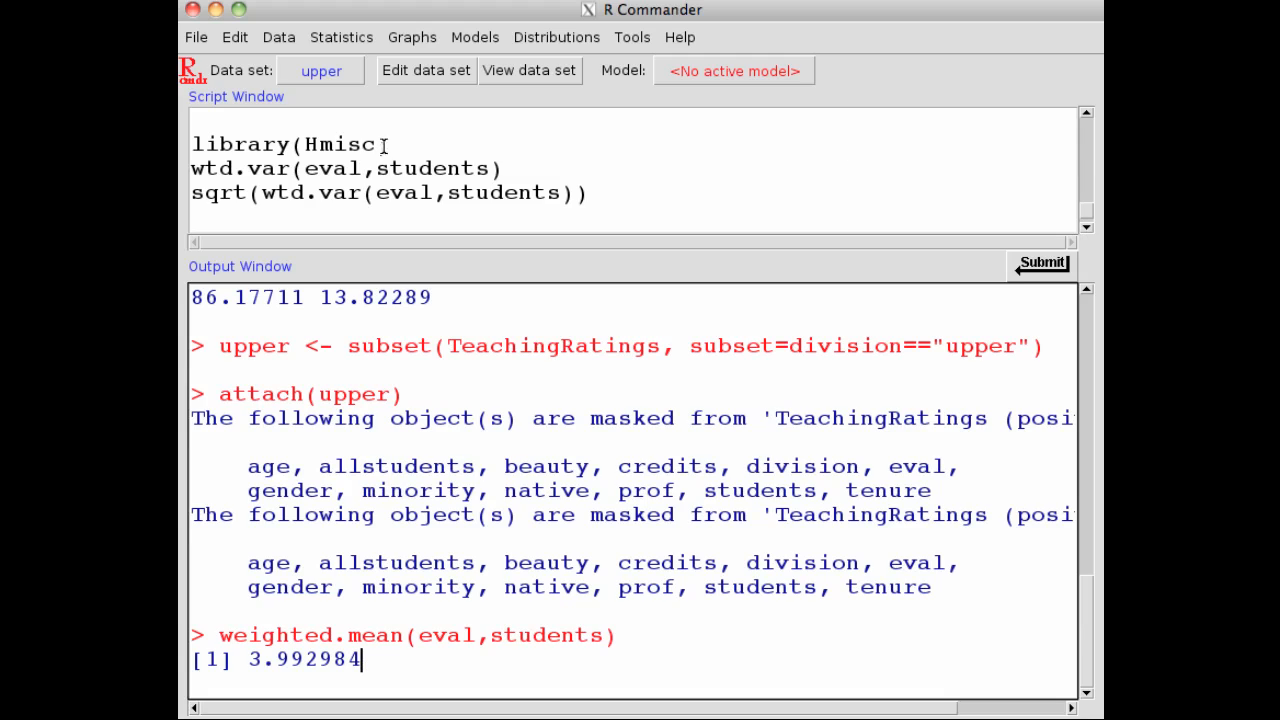